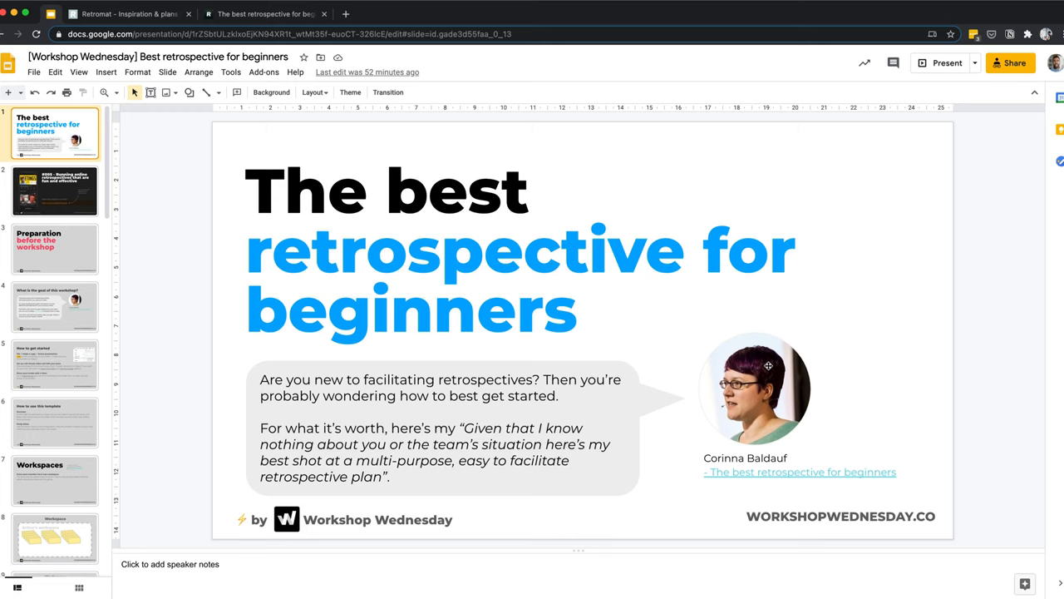
pyautogui.moveTo(665, 330)
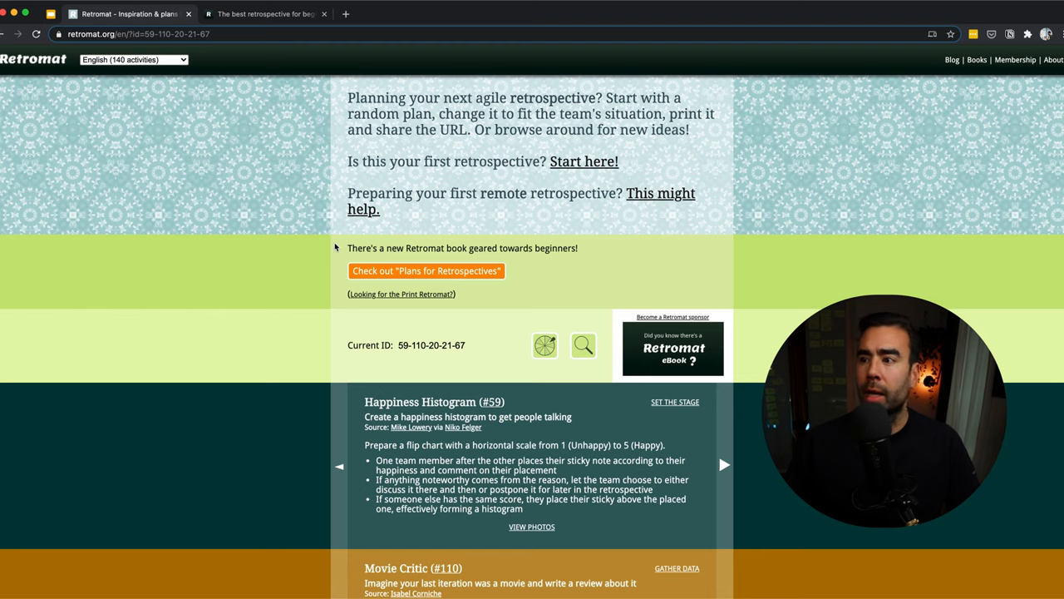
pyautogui.moveTo(283, 239)
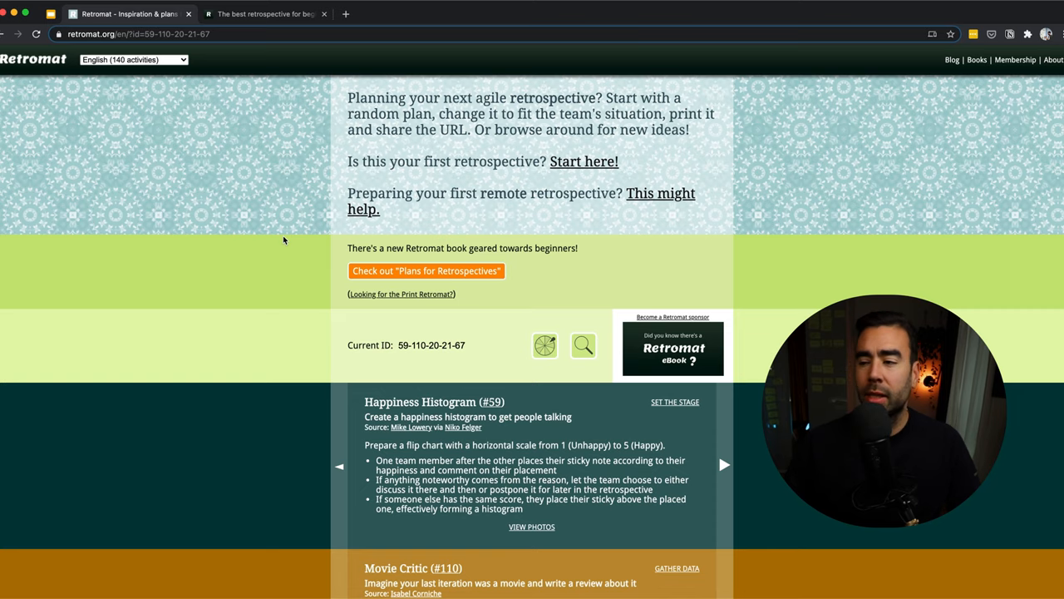
# Scroll through the Retromat plan around the first-phase activity to review Outcome Expectations (#81)
pyautogui.scroll(-3)
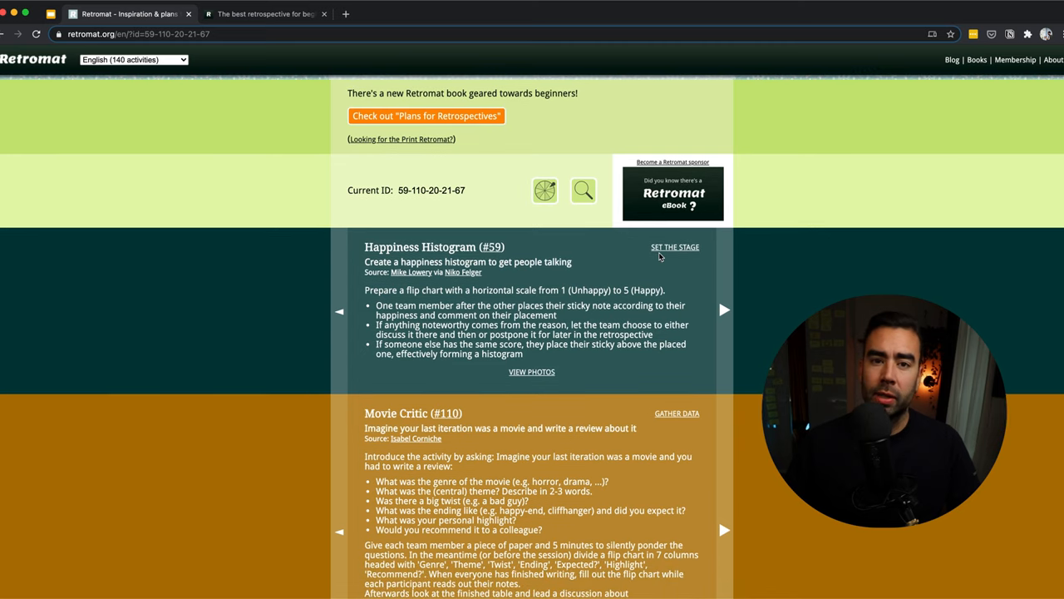
pyautogui.moveTo(730, 276)
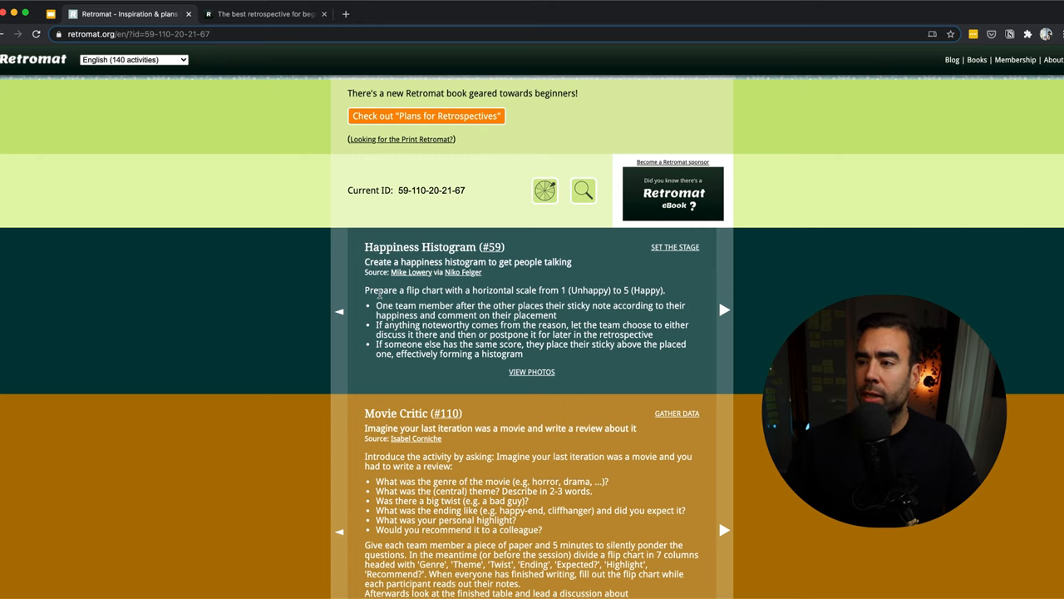
pyautogui.moveTo(724, 309)
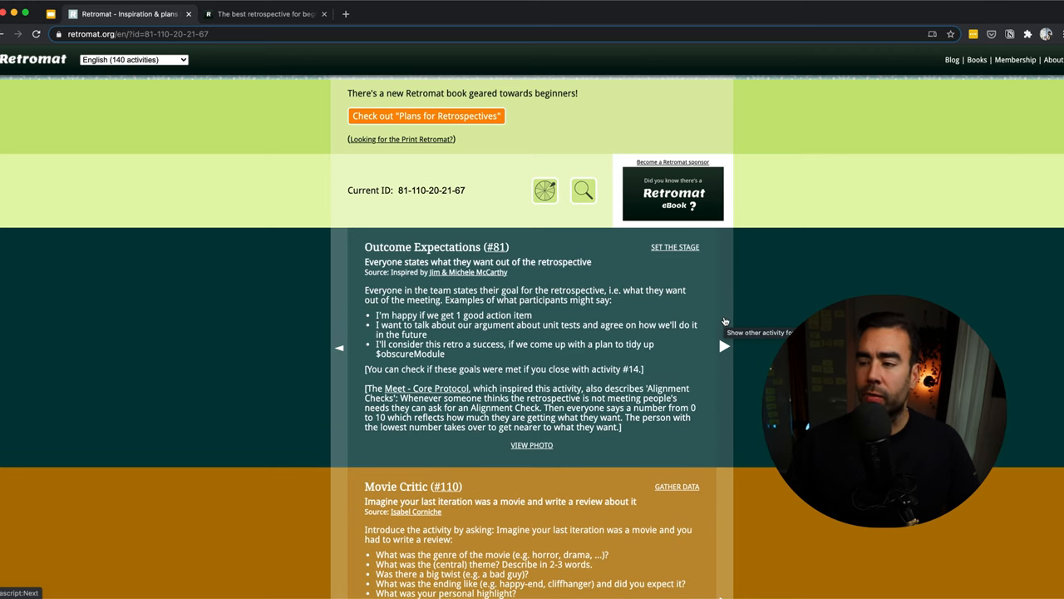
pyautogui.scroll(3)
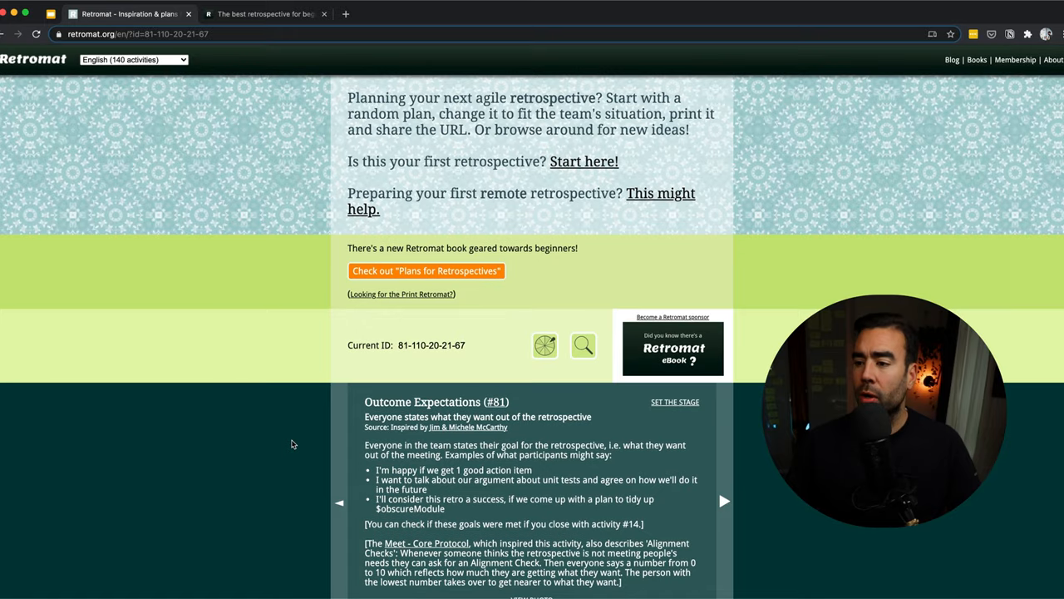
pyautogui.scroll(-3)
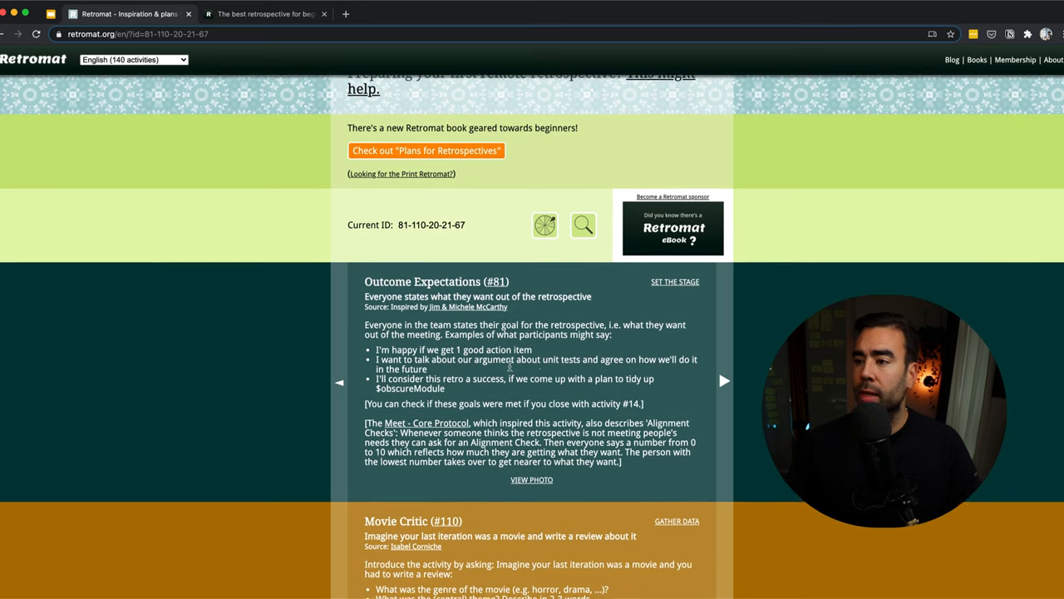
pyautogui.scroll(-3)
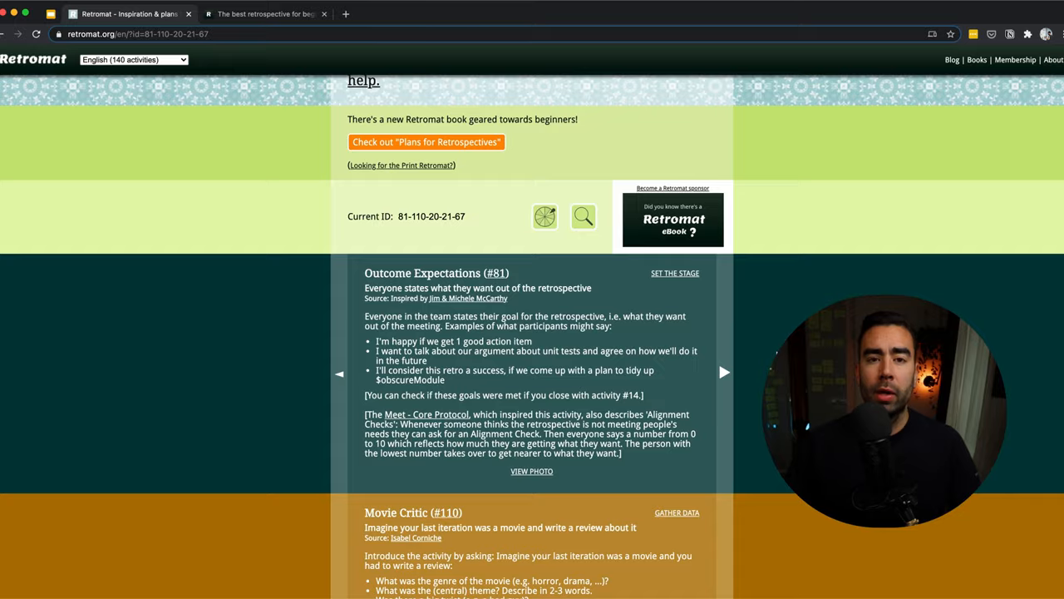
pyautogui.scroll(3)
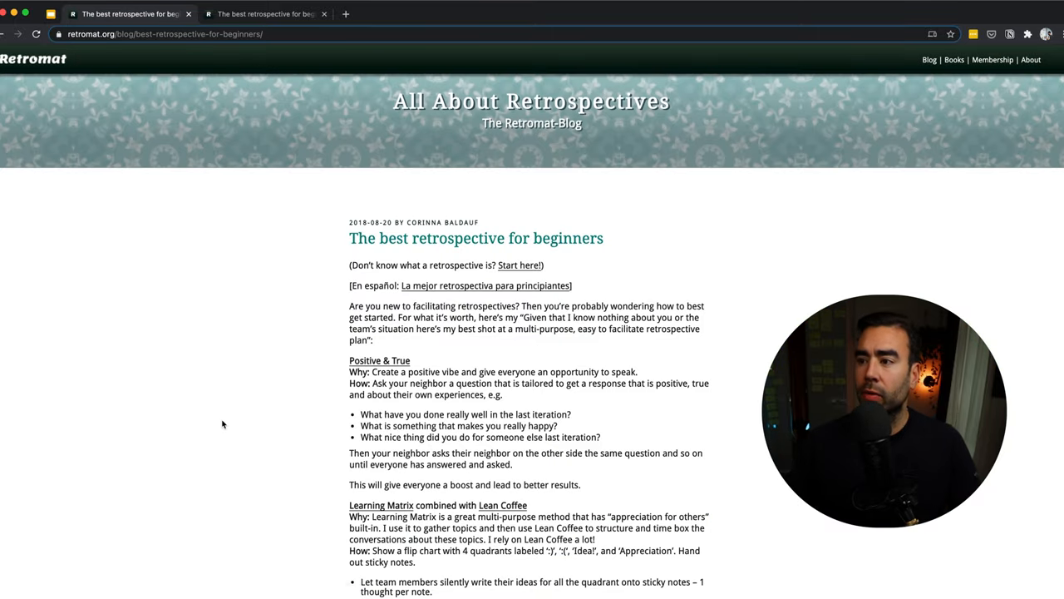
pyautogui.moveTo(347, 314)
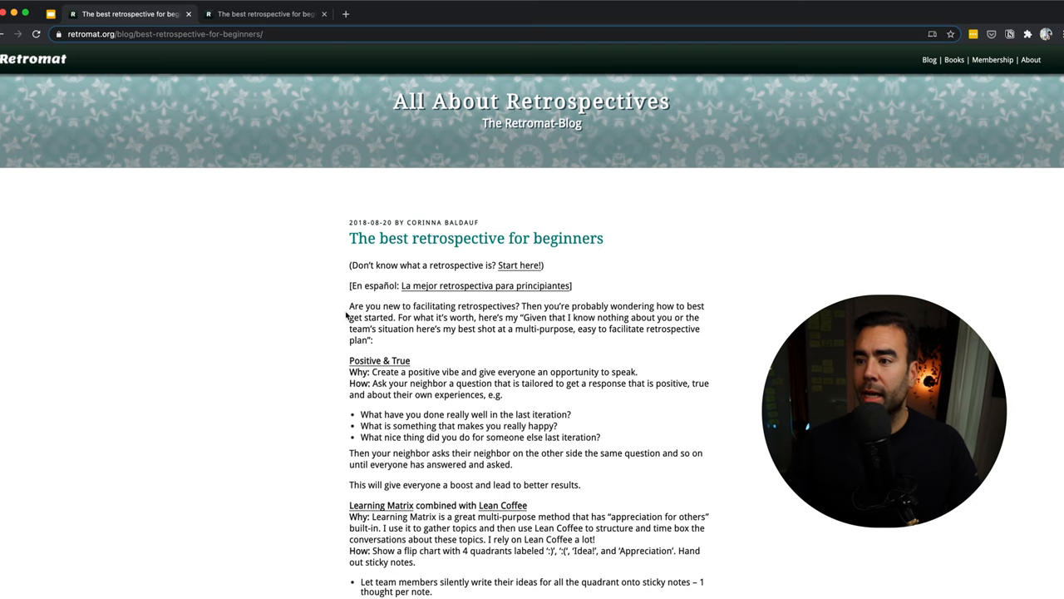
# Read the beginner retrospective article down to its five activities and one-hour time requirement
pyautogui.scroll(-3)
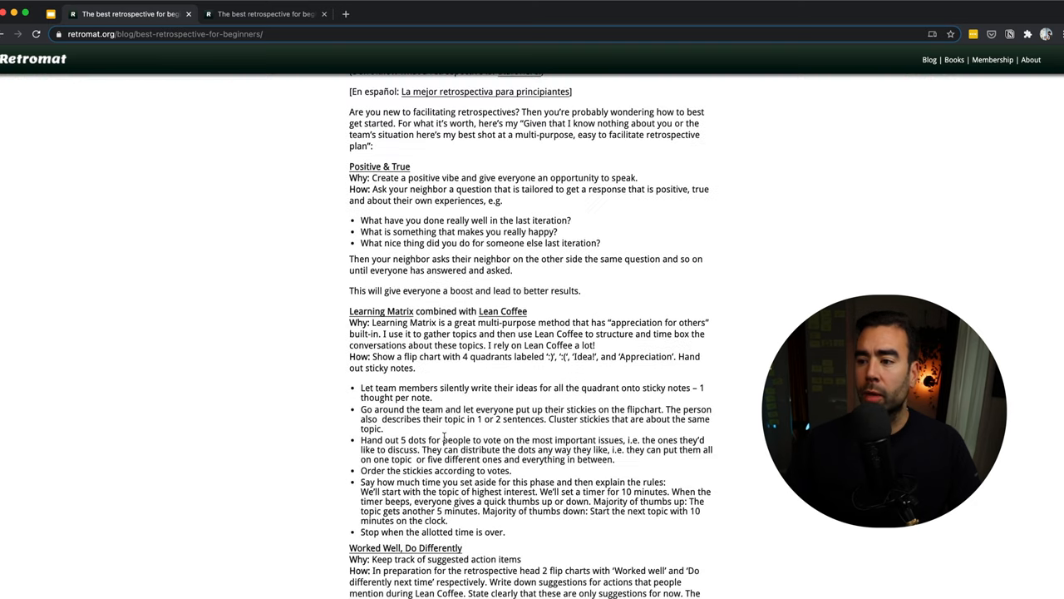
pyautogui.click(266, 13)
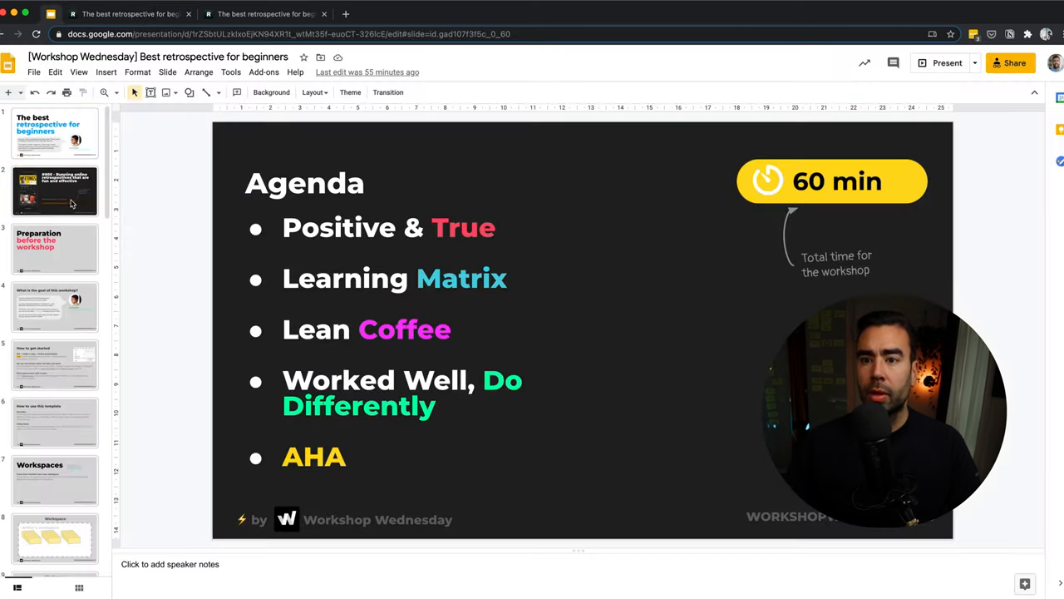
pyautogui.scroll(-3)
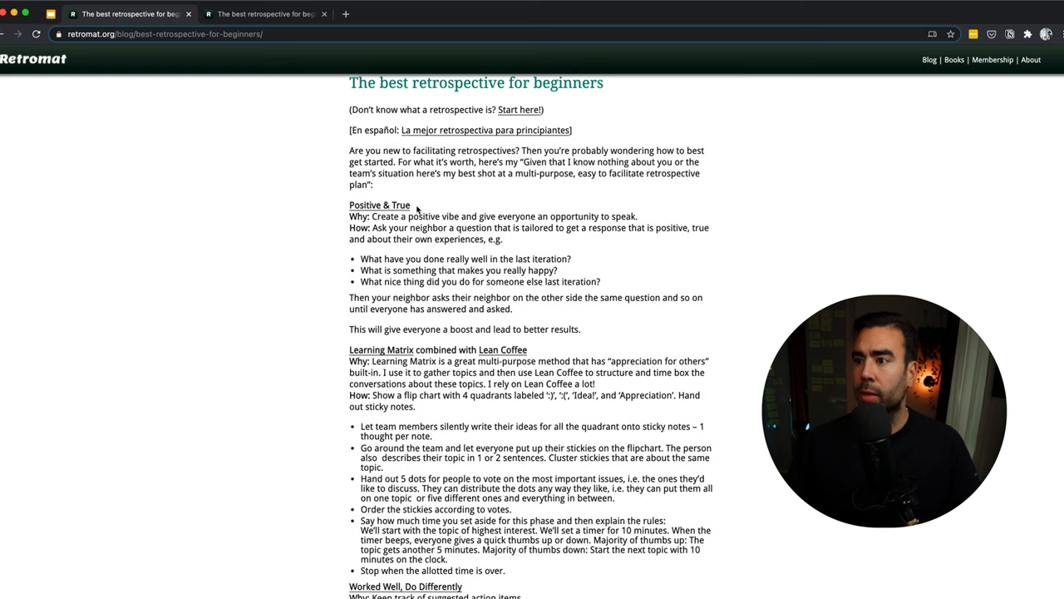
pyautogui.scroll(-3)
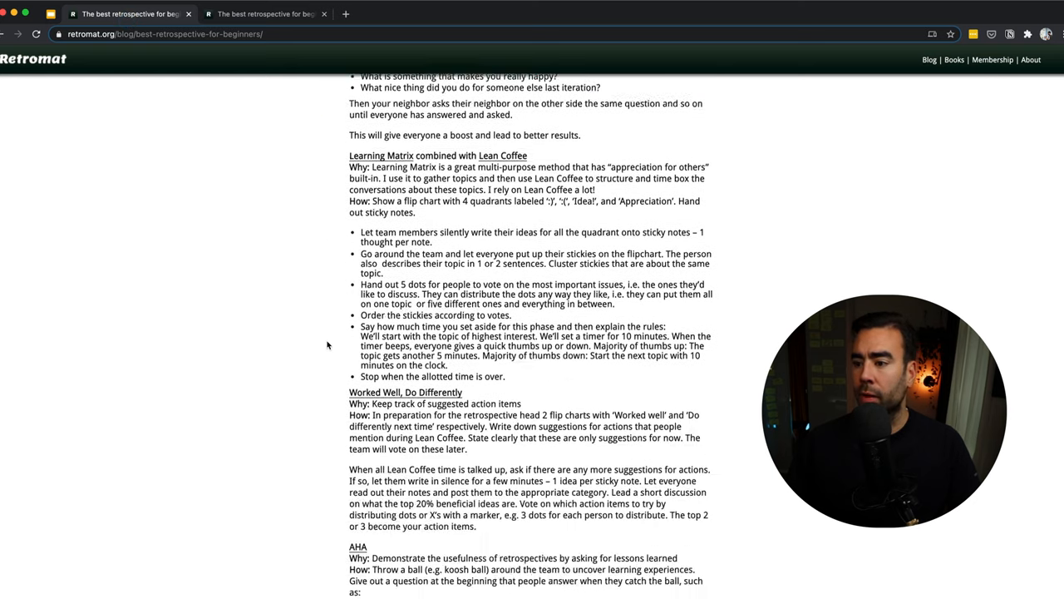
pyautogui.scroll(-3)
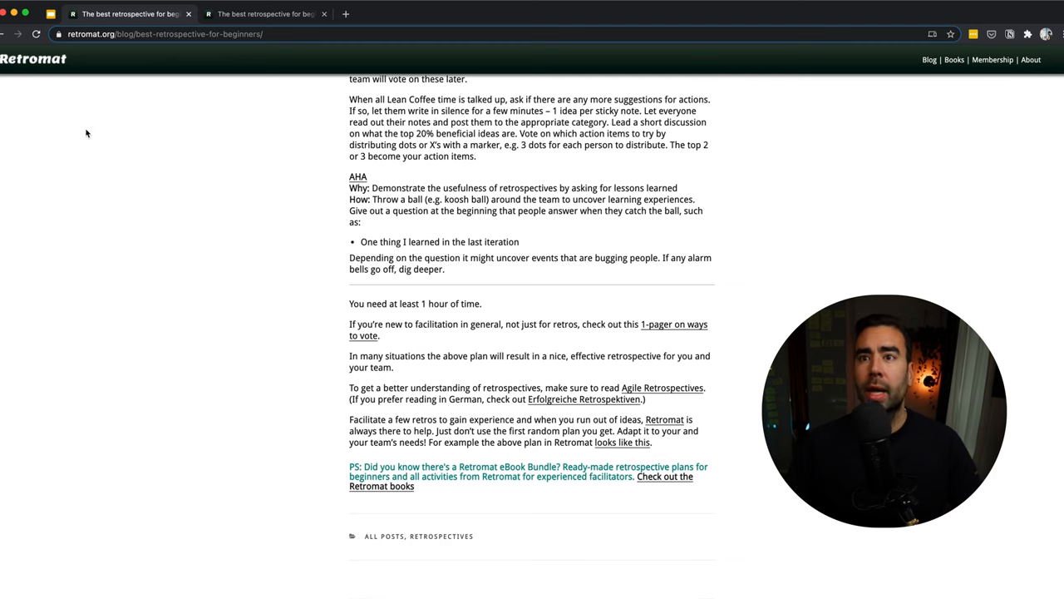
# Step from the Positive & True slide through the question-prompt slide to Arthur's yellow workspace slide
pyautogui.click(266, 13)
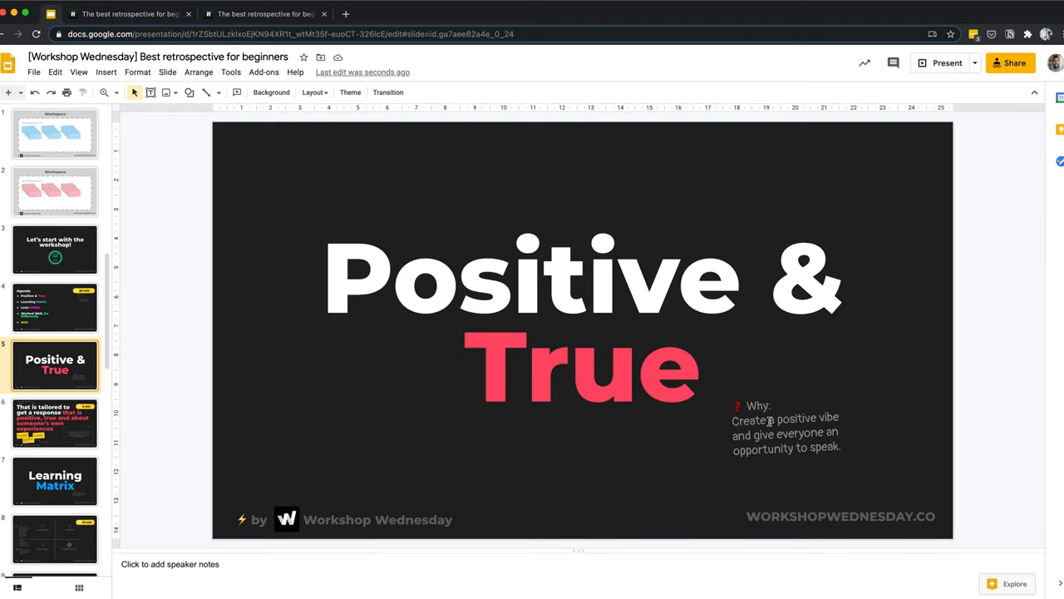
pyautogui.moveTo(573, 500)
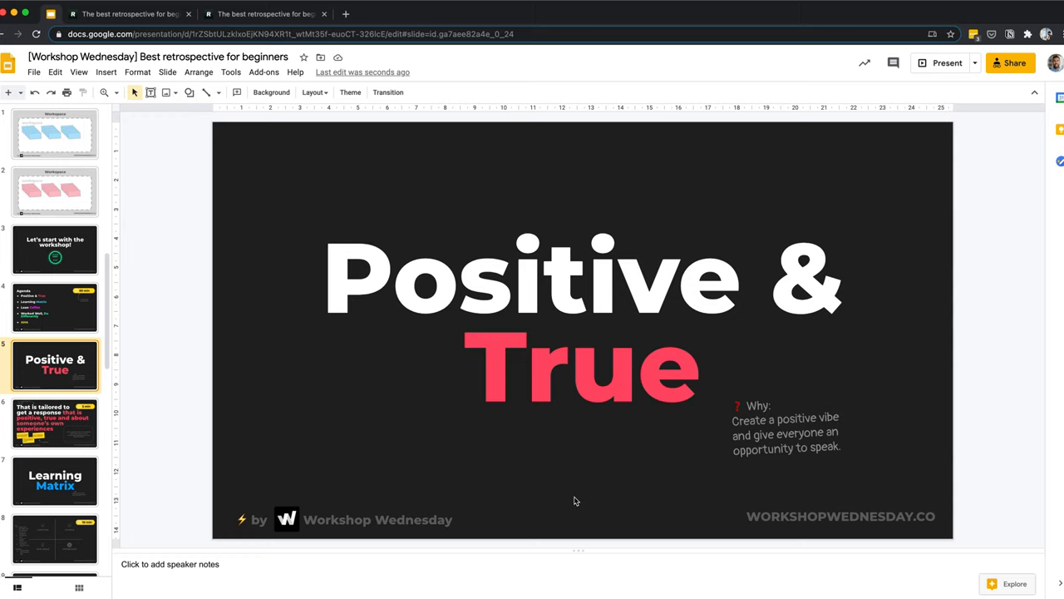
pyautogui.click(55, 423)
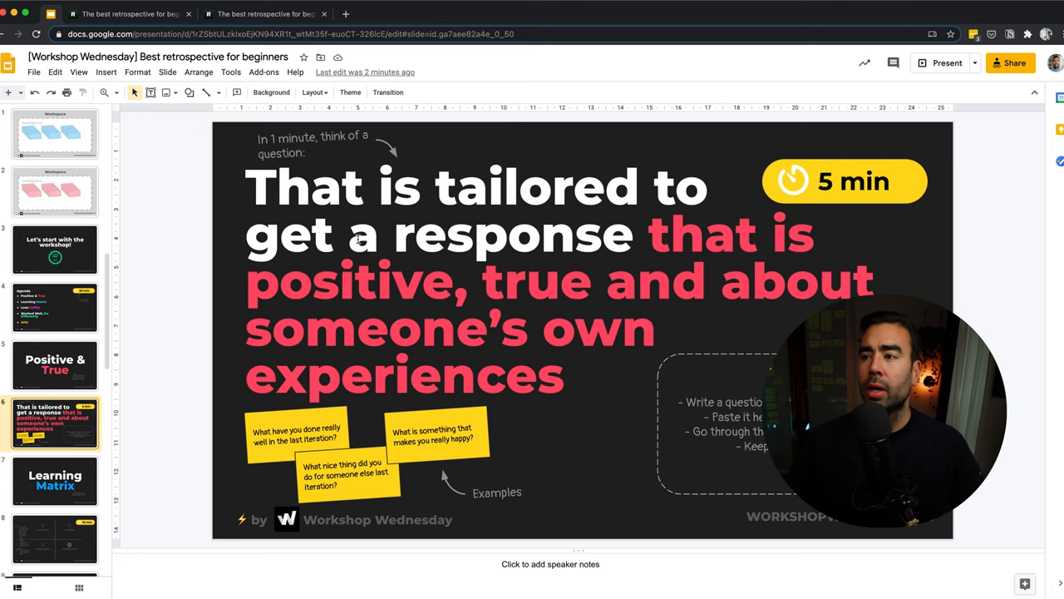
pyautogui.moveTo(526, 206)
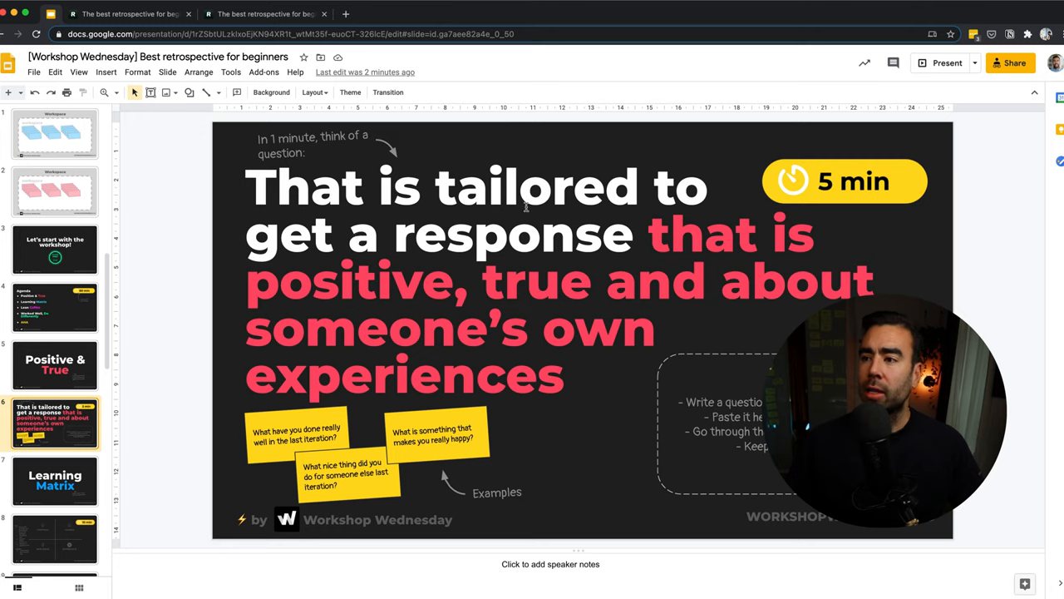
pyautogui.moveTo(439, 315)
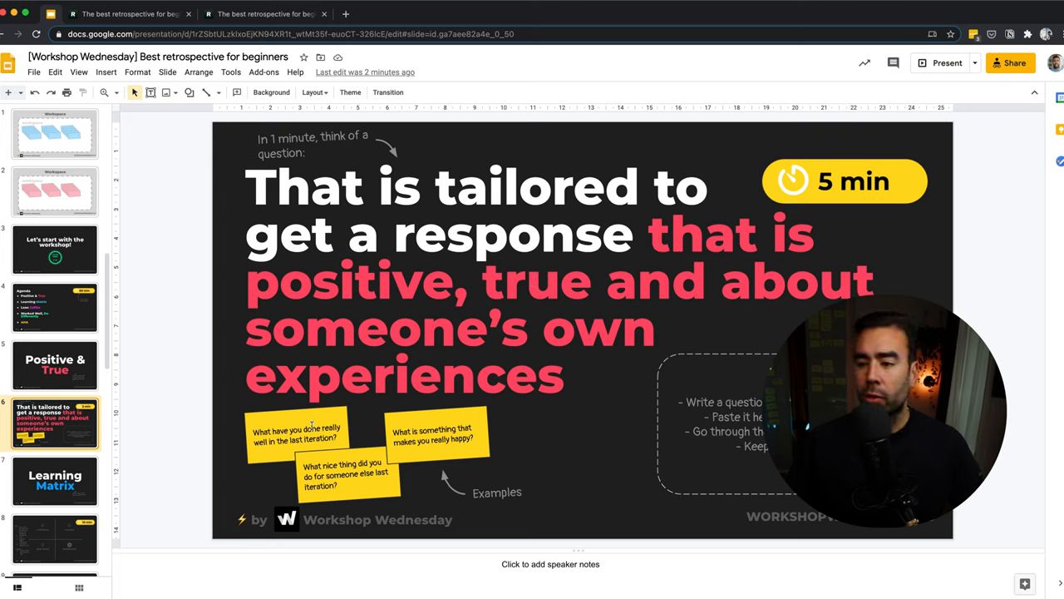
pyautogui.click(296, 434)
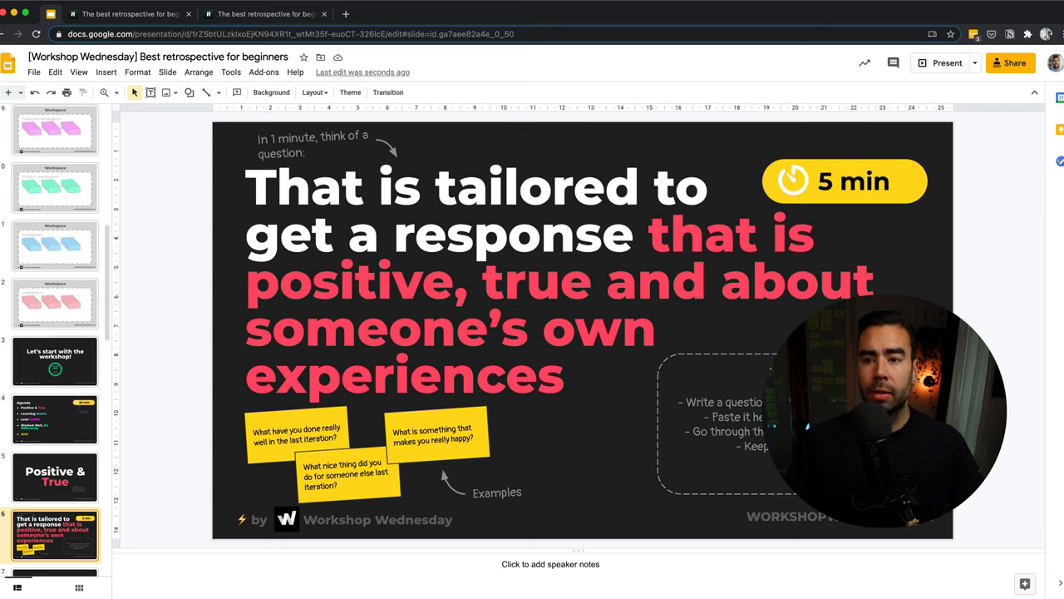
pyautogui.click(55, 193)
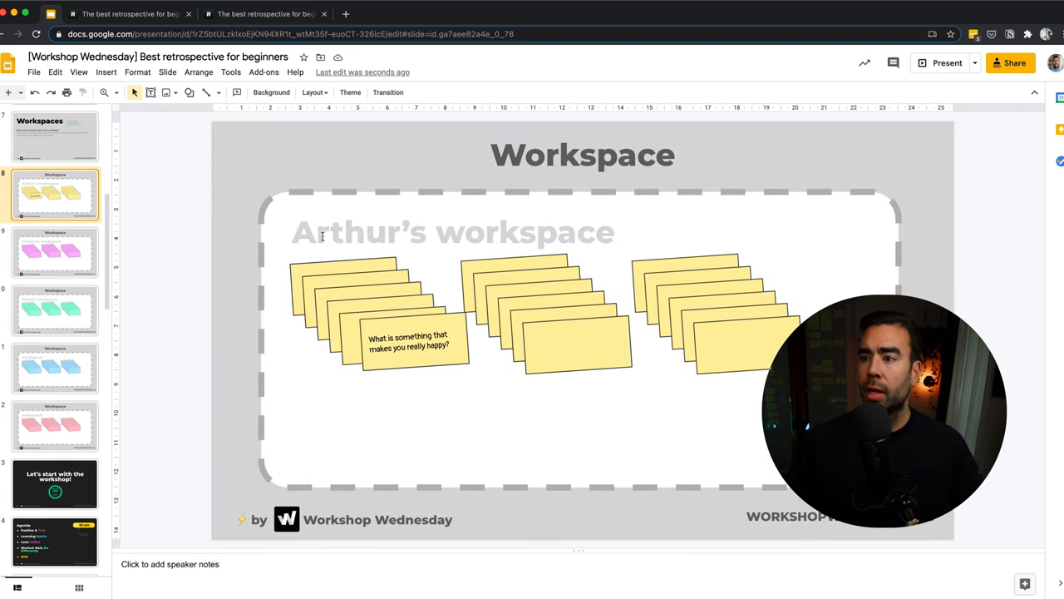
# Cut the happiness-question sticky from the yellow workspace and place it on the question-prompt slide
pyautogui.click(55, 252)
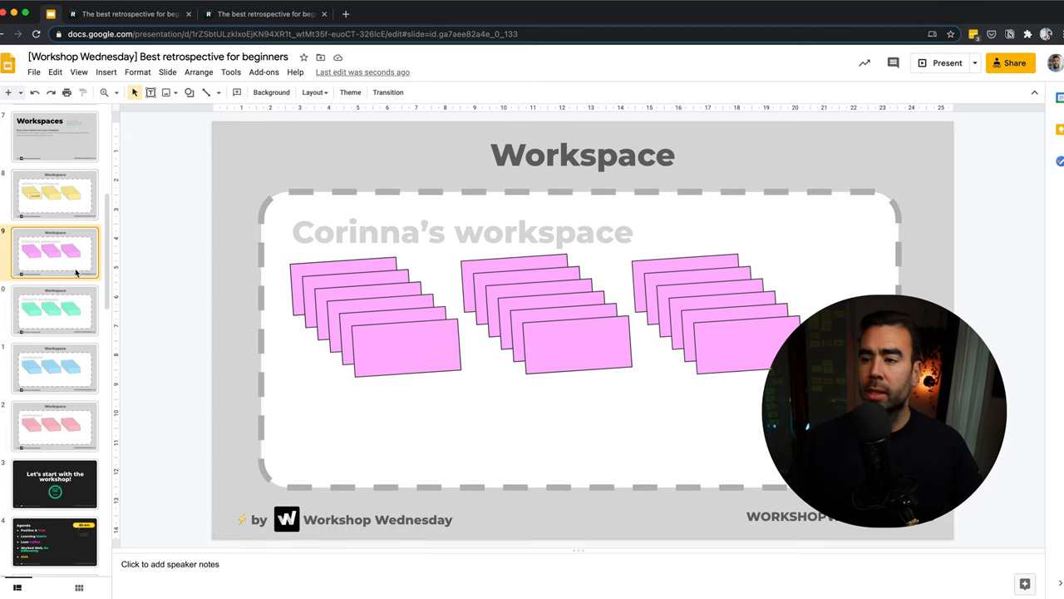
pyautogui.click(55, 311)
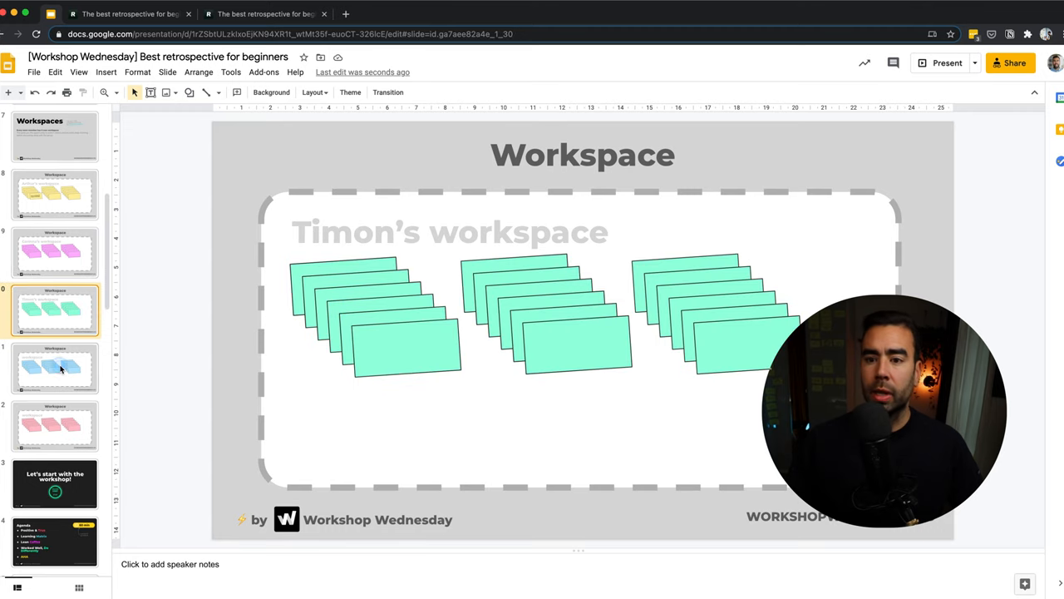
pyautogui.click(55, 426)
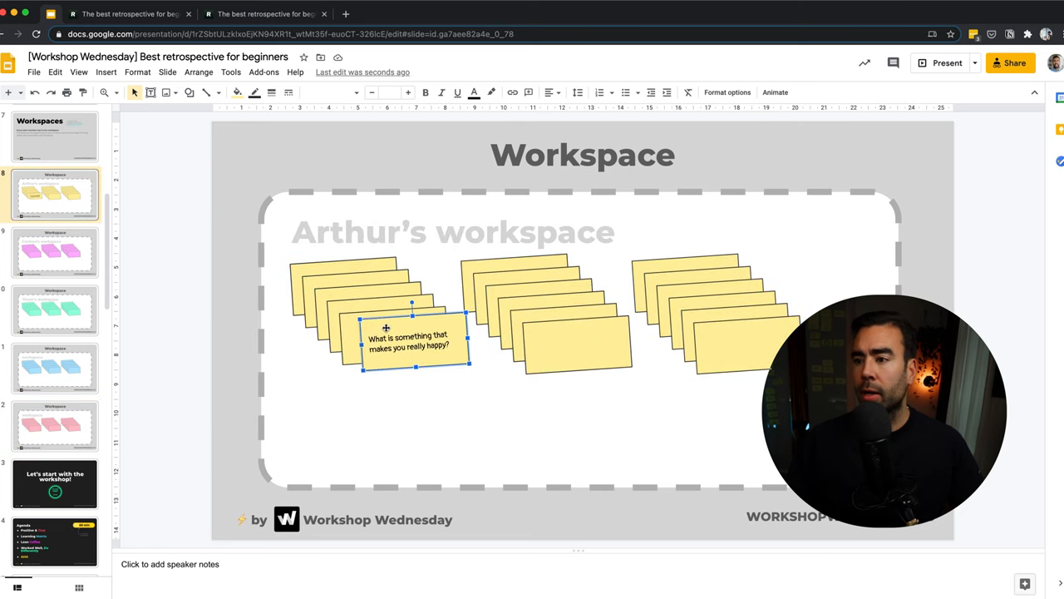
pyautogui.press('cmd+x')
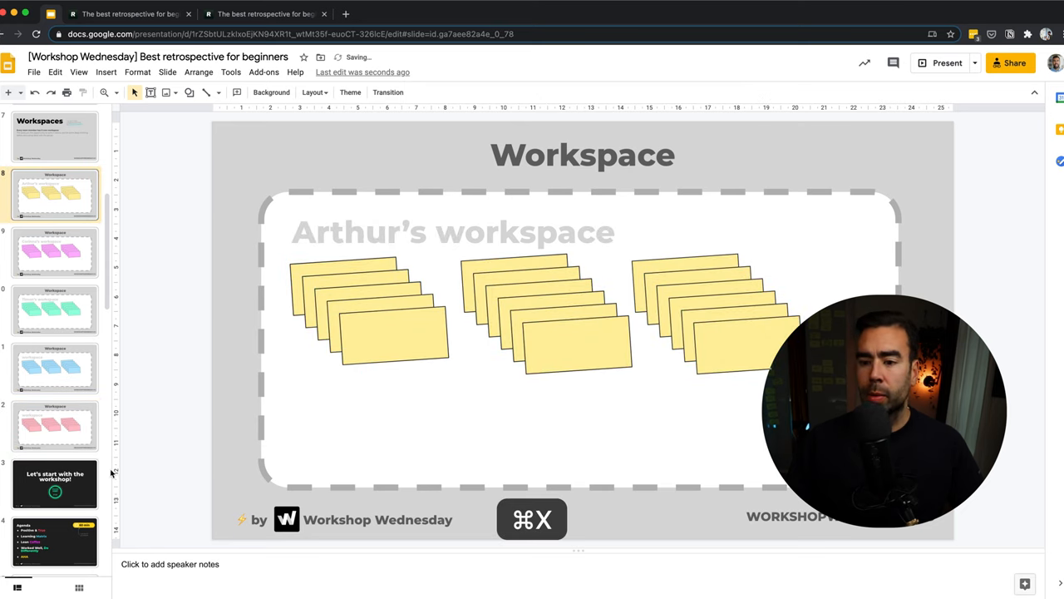
pyautogui.scroll(-3)
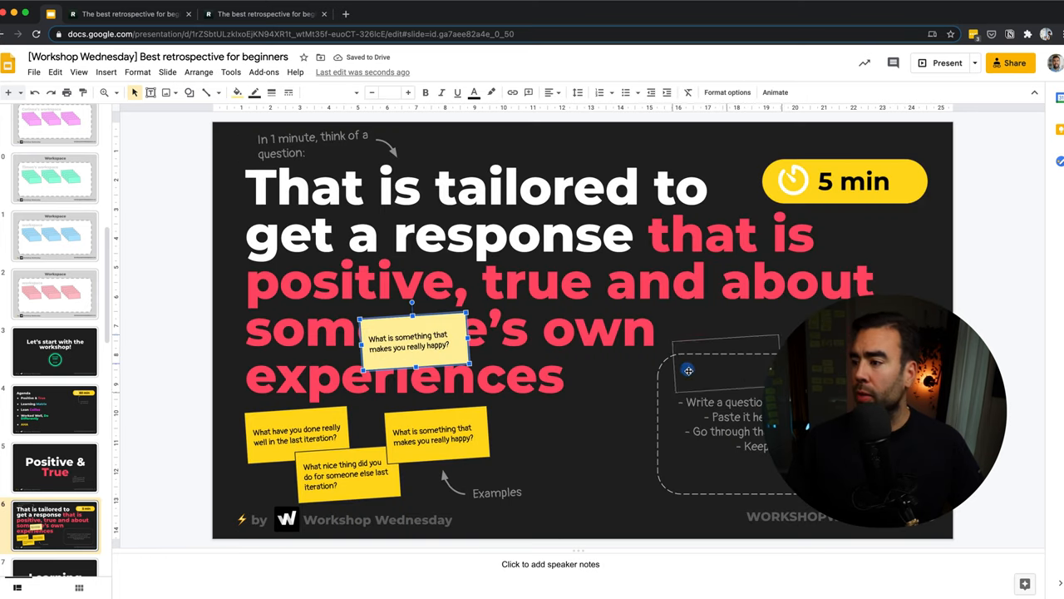
pyautogui.moveTo(412, 341); pyautogui.dragTo(723, 395)
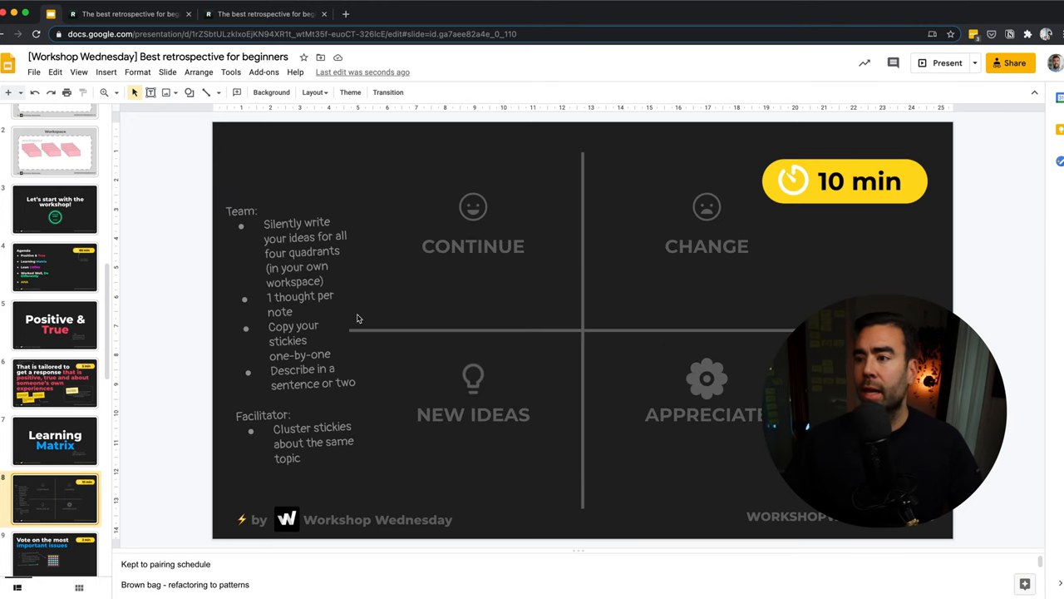
pyautogui.moveTo(459, 263)
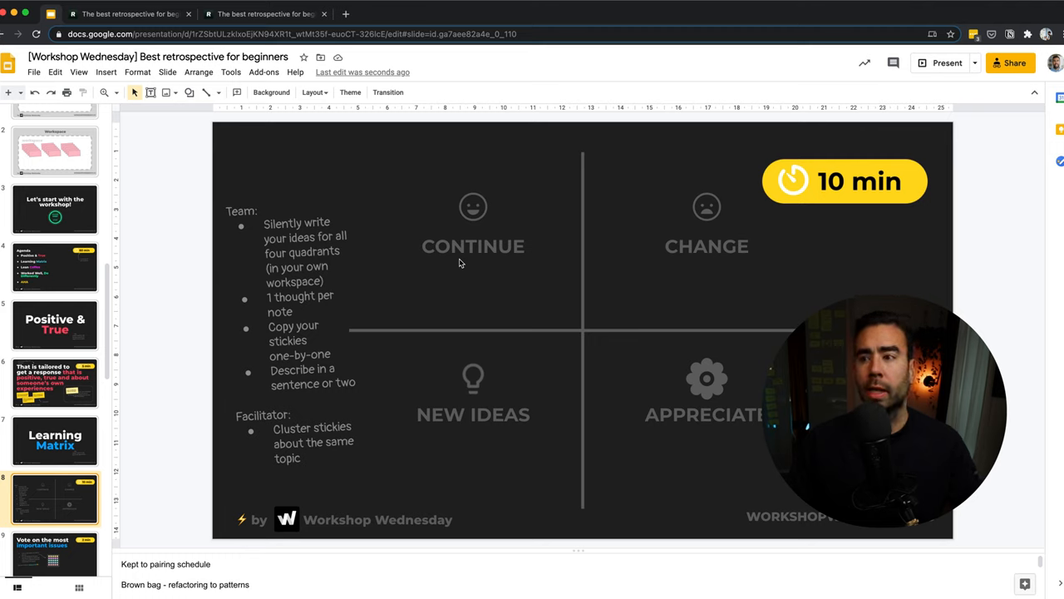
pyautogui.moveTo(379, 262)
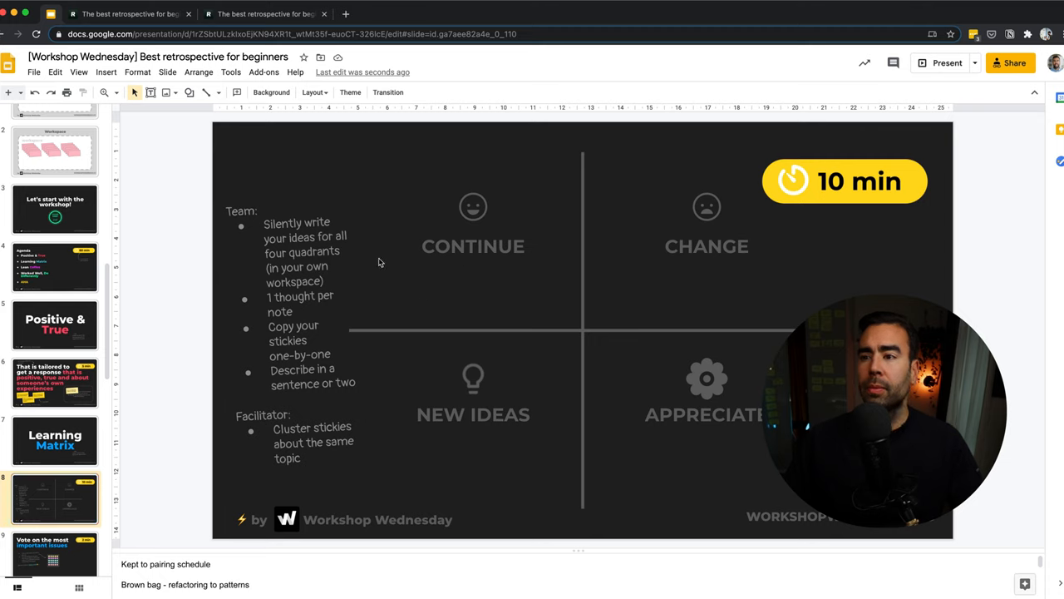
pyautogui.moveTo(179, 273)
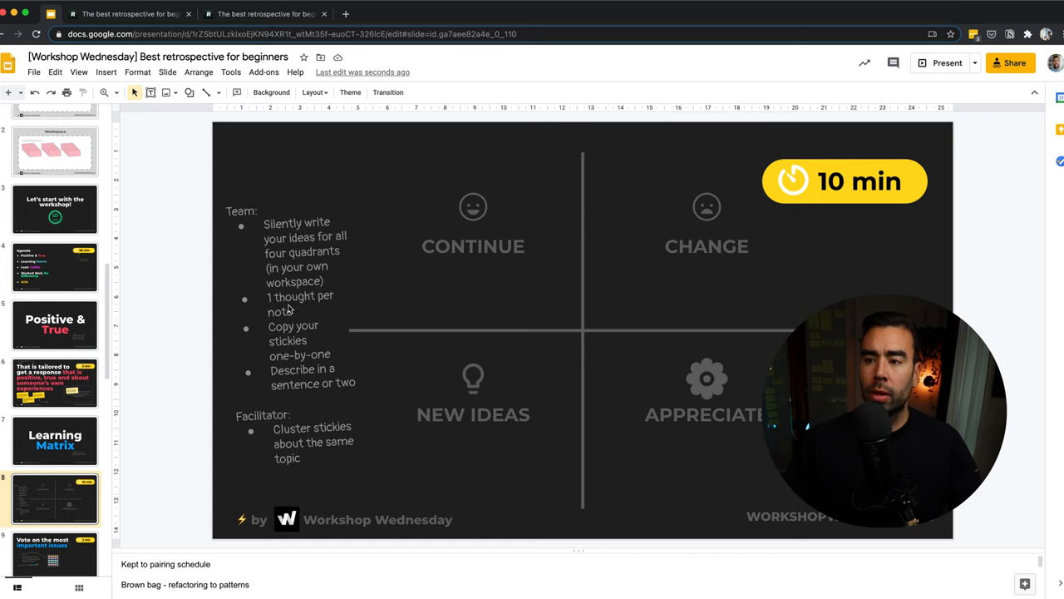
pyautogui.moveTo(292, 339)
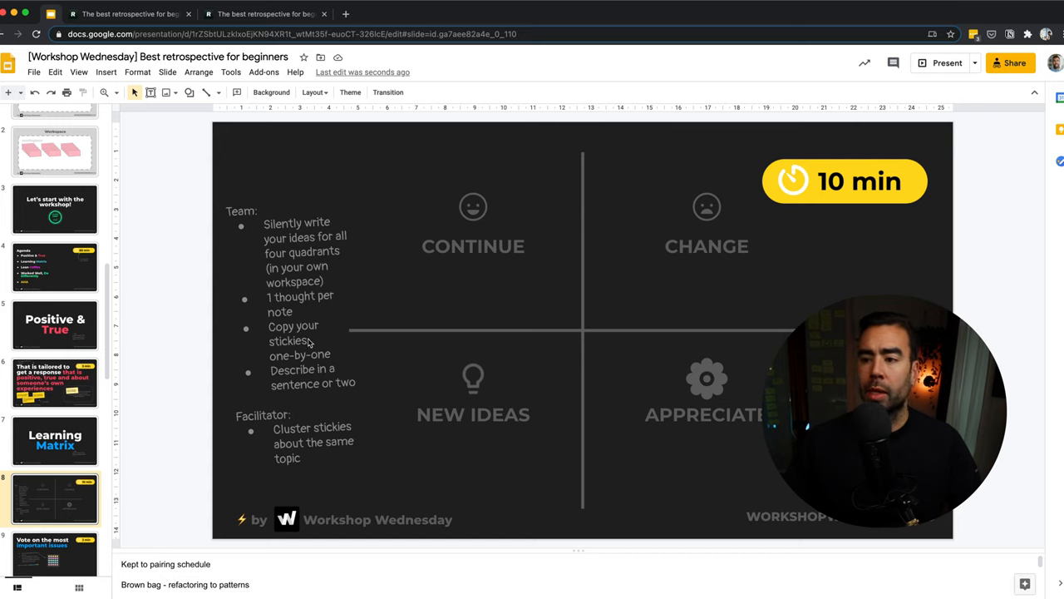
pyautogui.moveTo(478, 276)
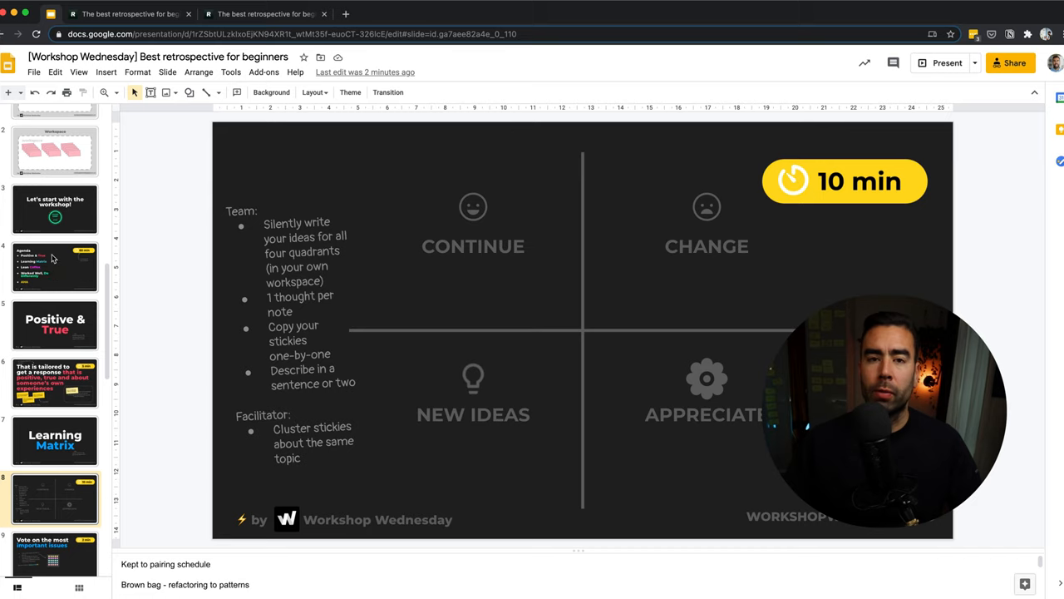
# Drag the feedback-agreement sticky beside the Velocity higher than ever sticky in the Continue quadrant
pyautogui.scroll(3)
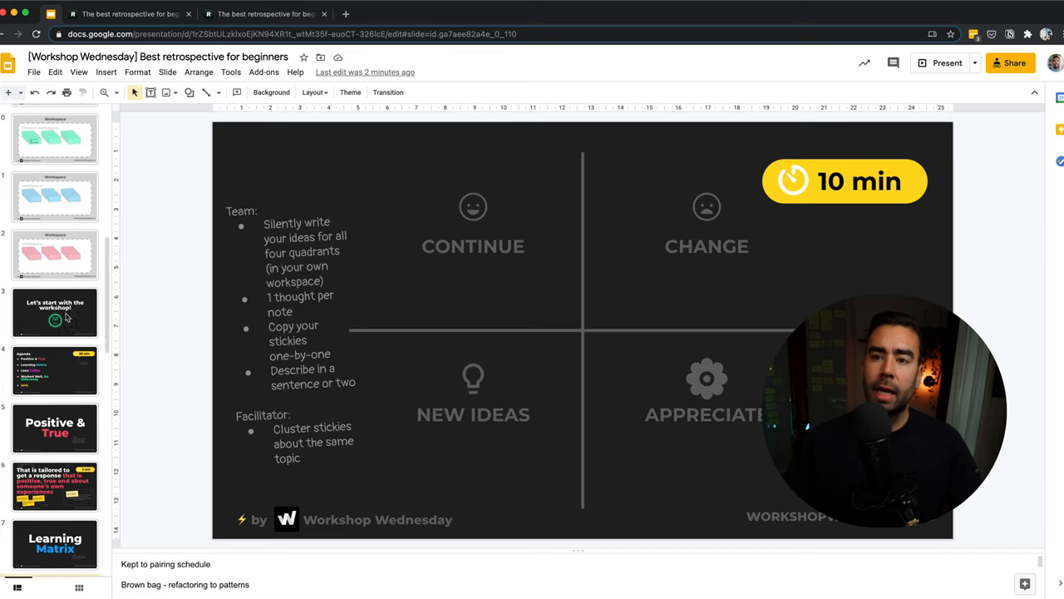
pyautogui.scroll(3)
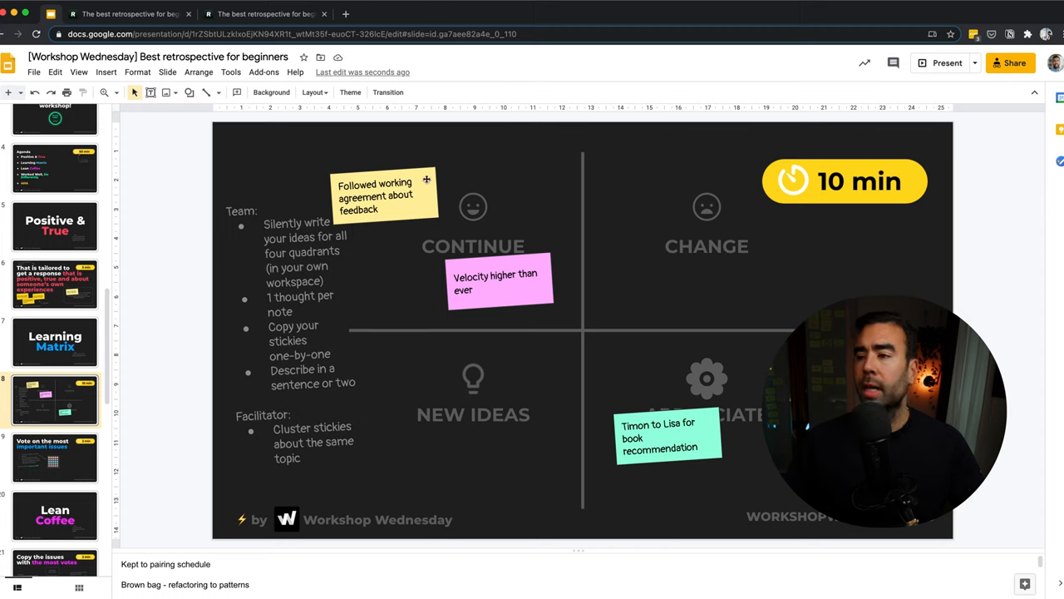
pyautogui.click(379, 196)
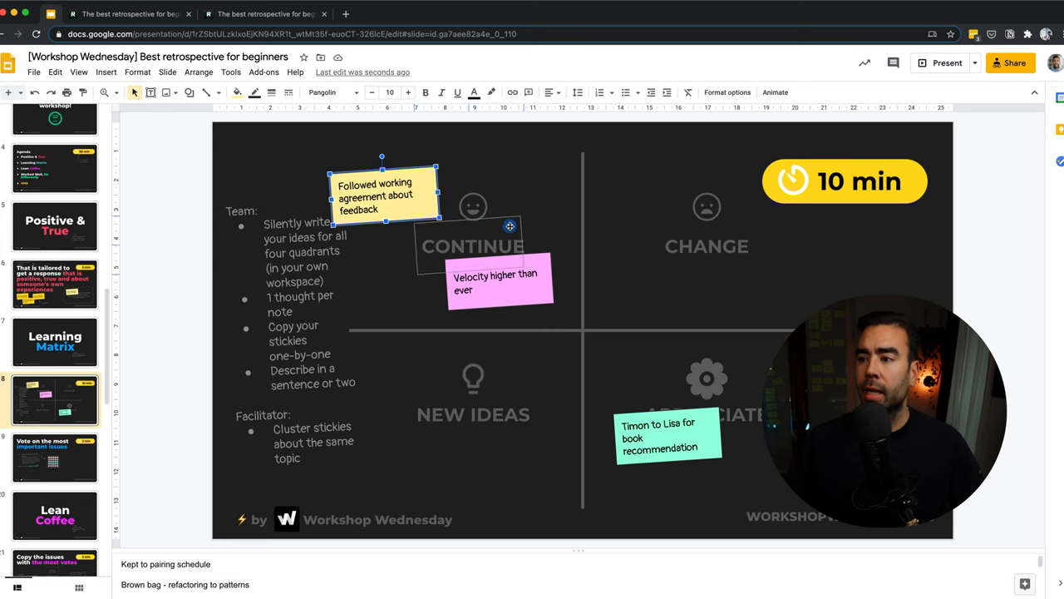
pyautogui.moveTo(383, 197); pyautogui.dragTo(465, 241)
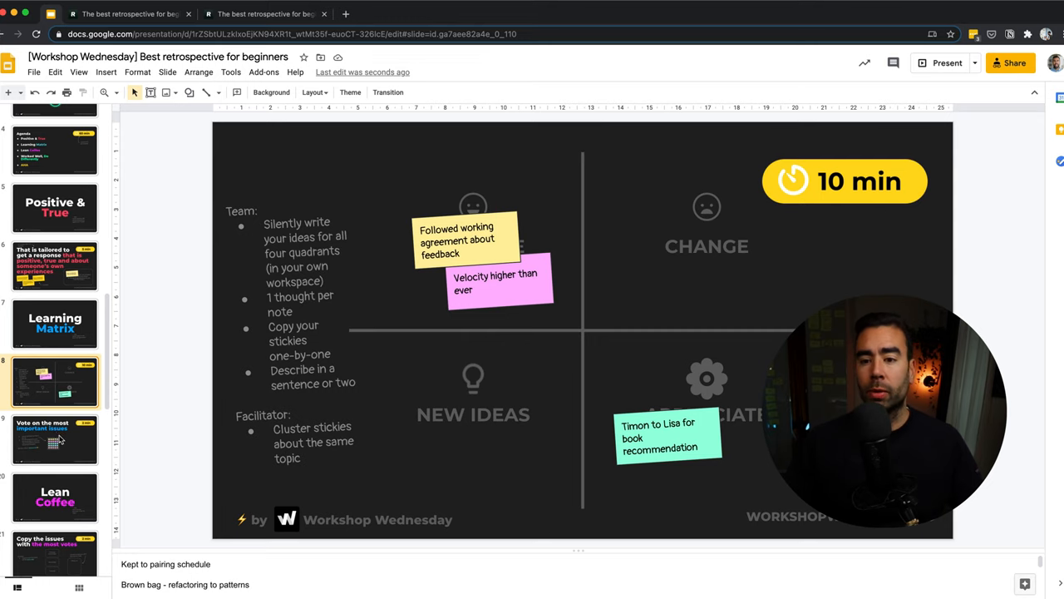
pyautogui.click(55, 438)
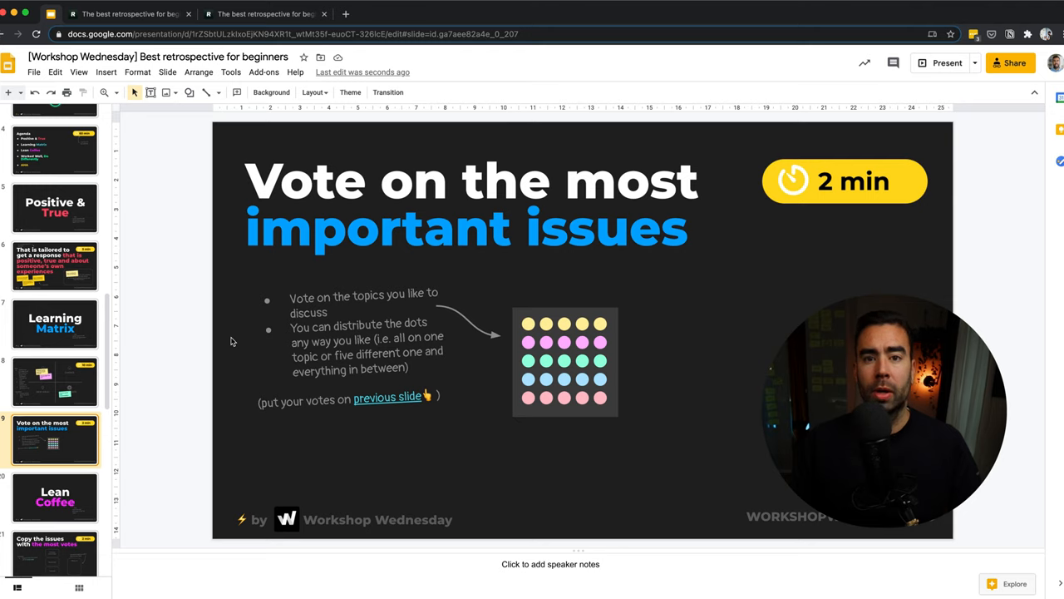
pyautogui.moveTo(649, 315)
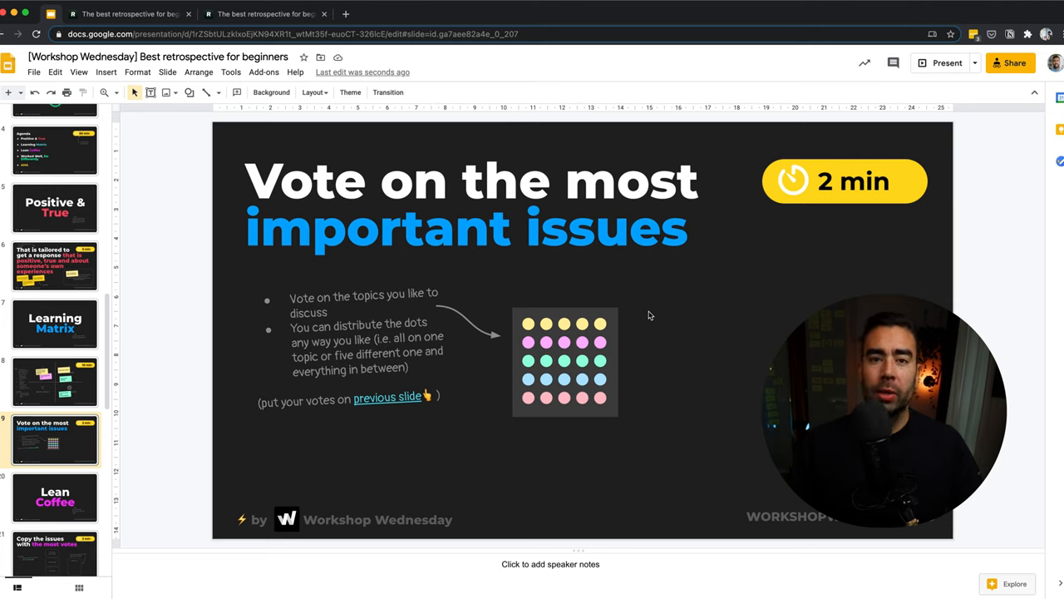
# Move the yellow voting-dot row from the vote slide to above the Continue quadrant on the matrix
pyautogui.click(566, 323)
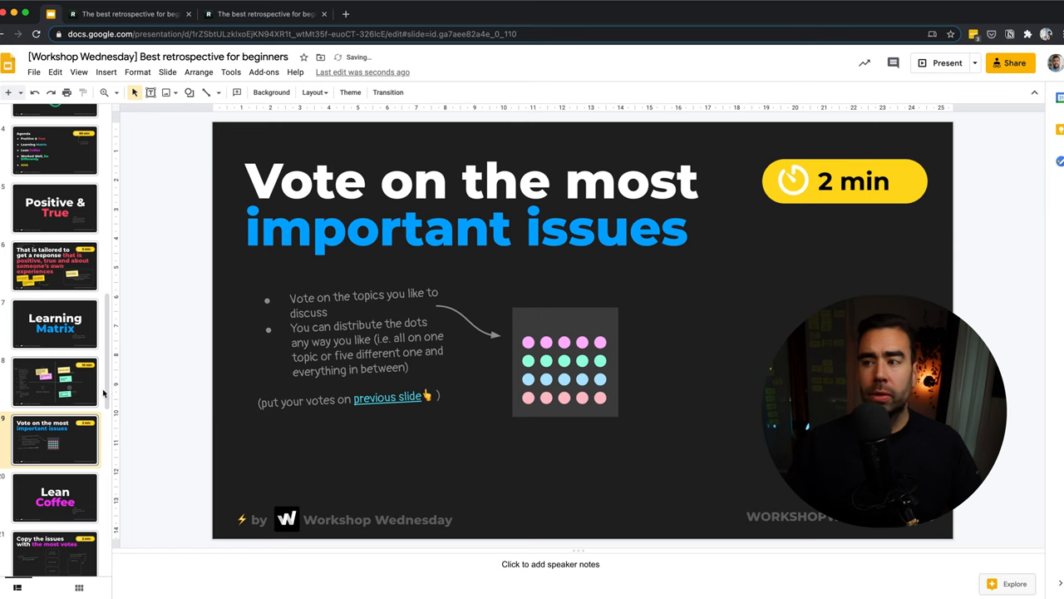
pyautogui.click(55, 381)
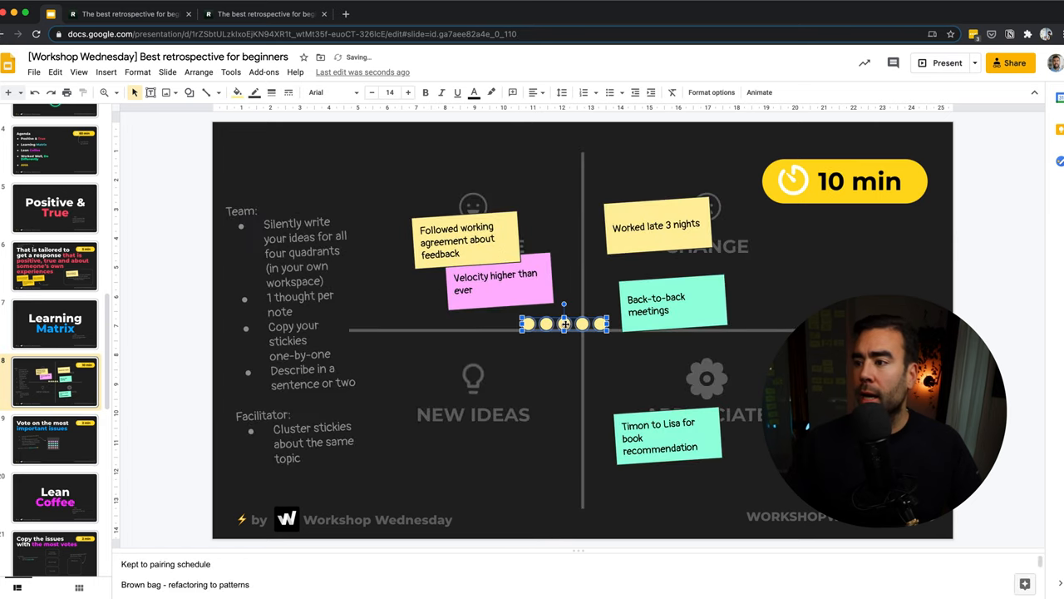
pyautogui.moveTo(563, 322); pyautogui.dragTo(473, 150)
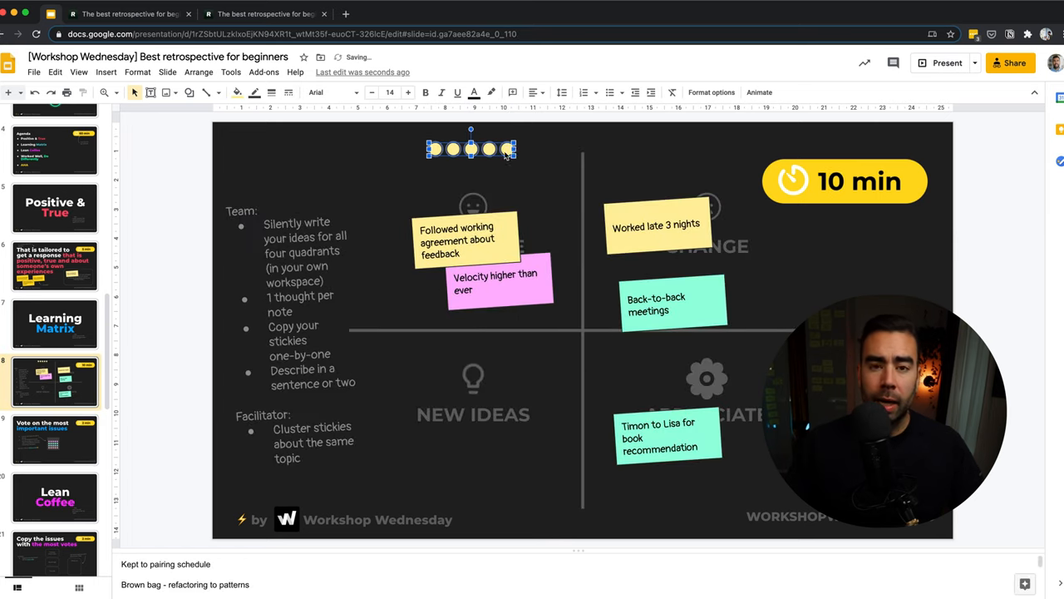
pyautogui.click(582, 349)
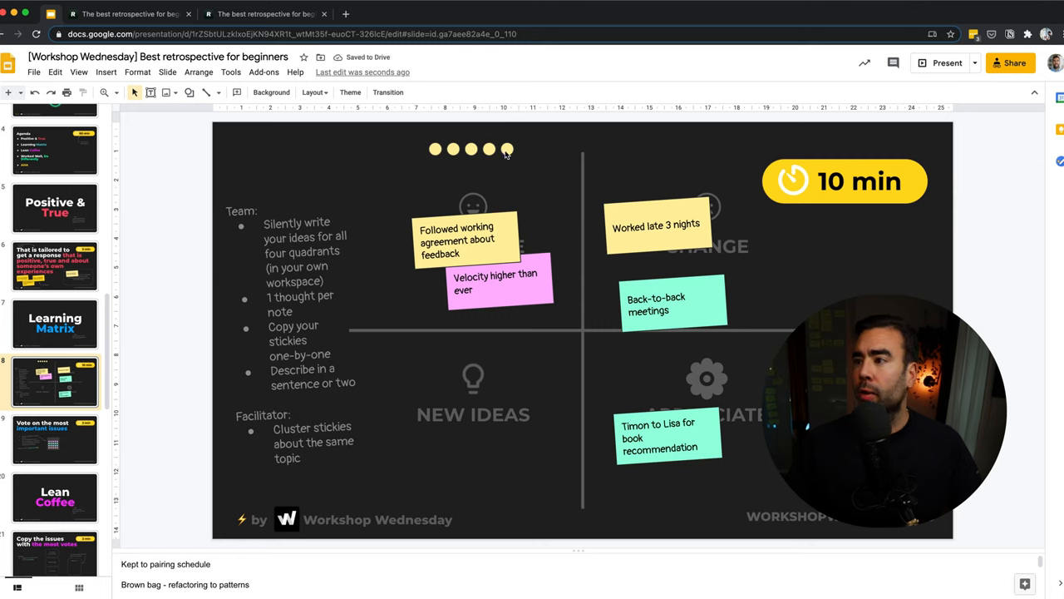
pyautogui.click(507, 150)
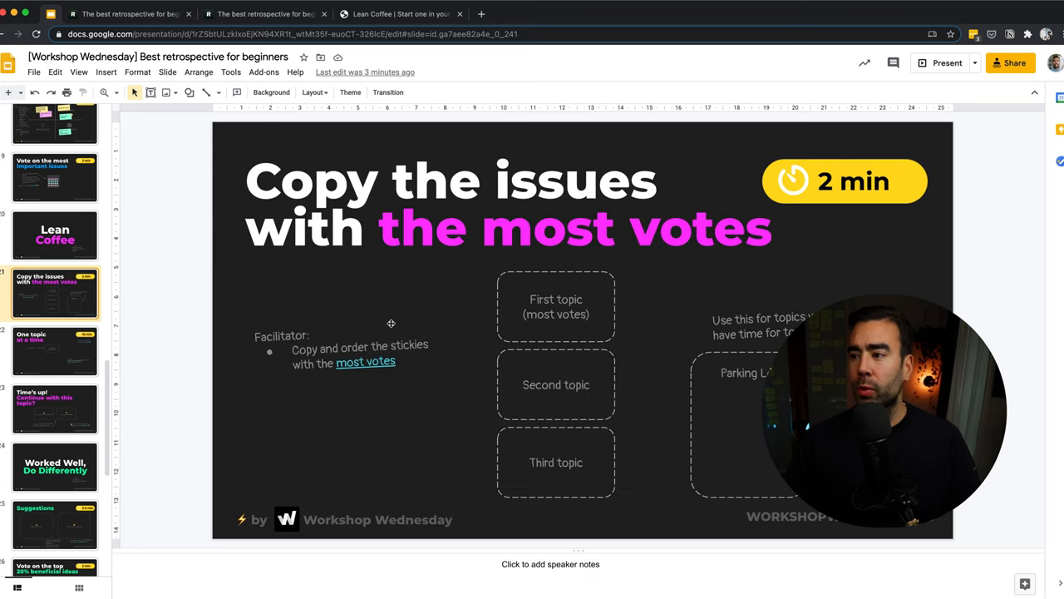
pyautogui.moveTo(520, 236)
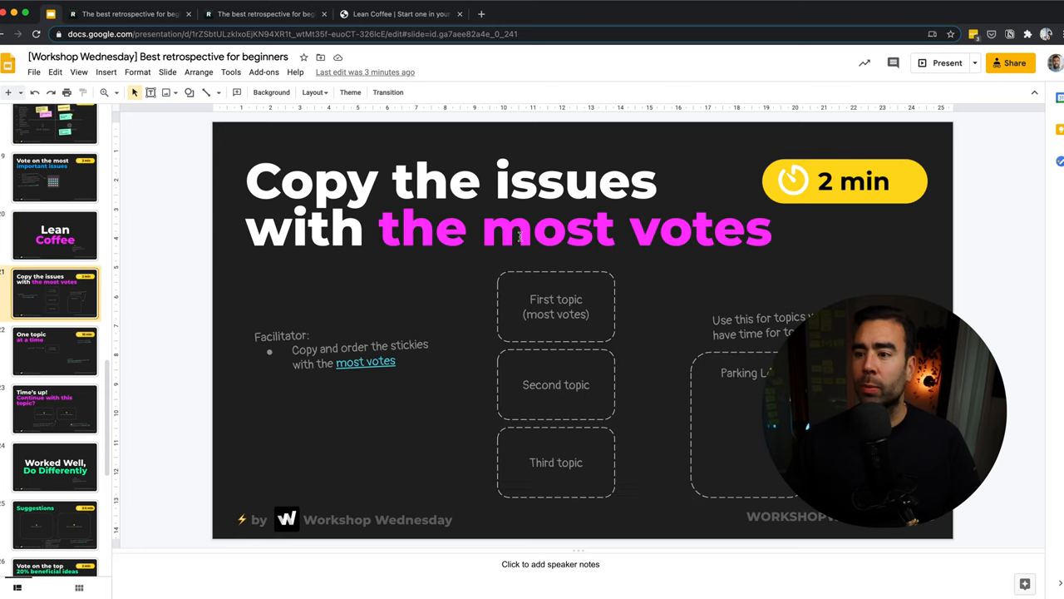
# Check the matrix votes and copy Back-to-back meetings, Worked late 3 nights and Velocity into the topic slots
pyautogui.click(53, 236)
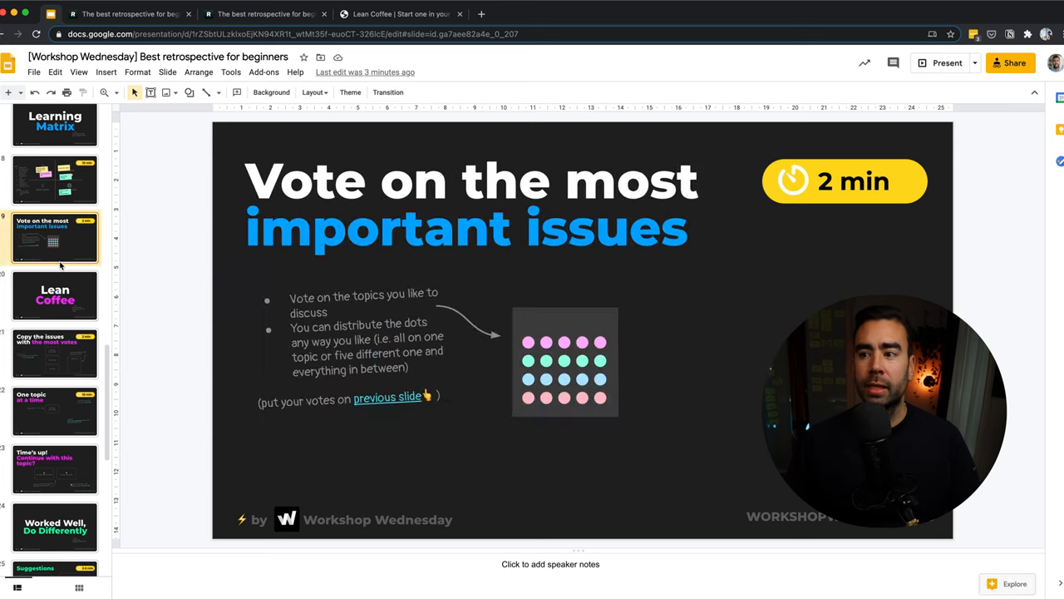
pyautogui.click(55, 179)
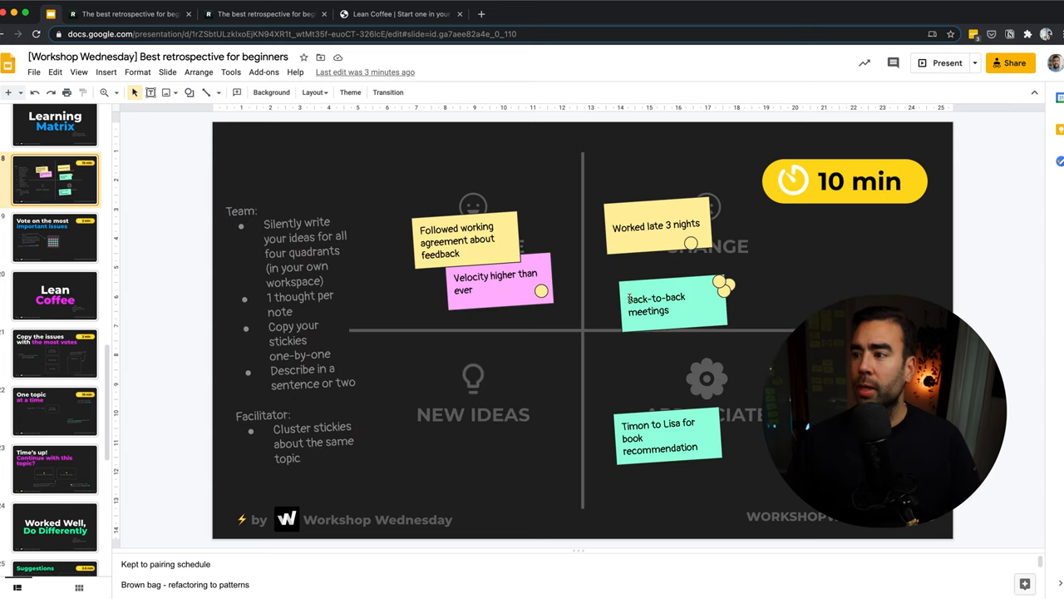
pyautogui.click(55, 353)
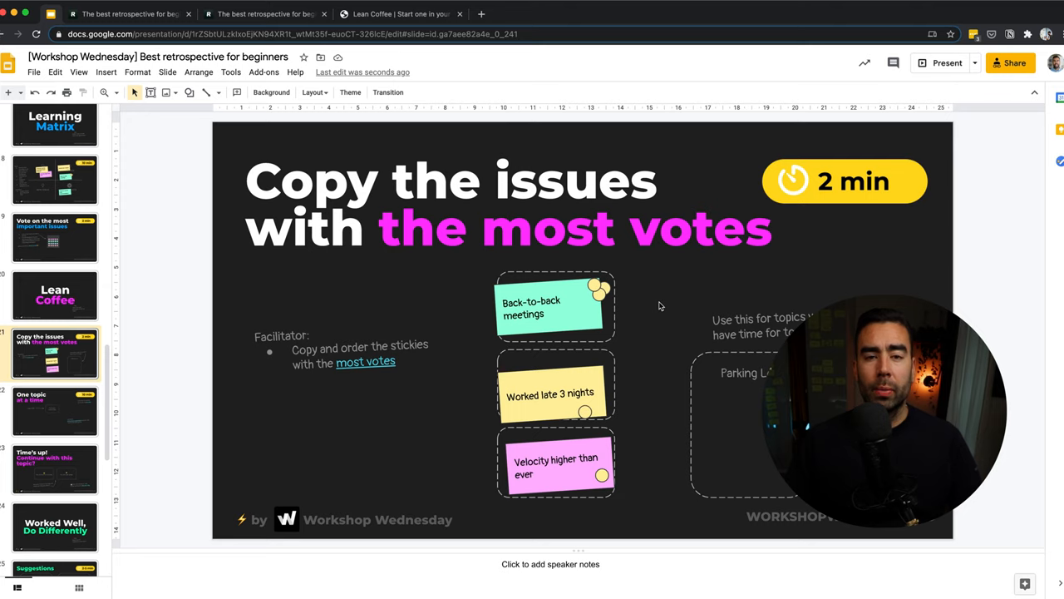
pyautogui.moveTo(562, 312)
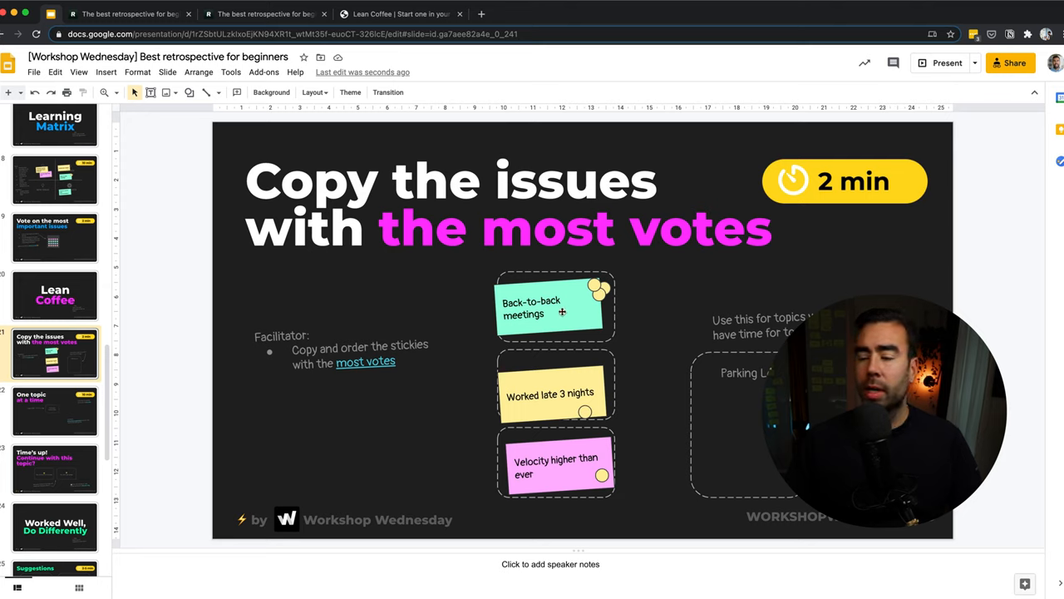
pyautogui.moveTo(742, 382)
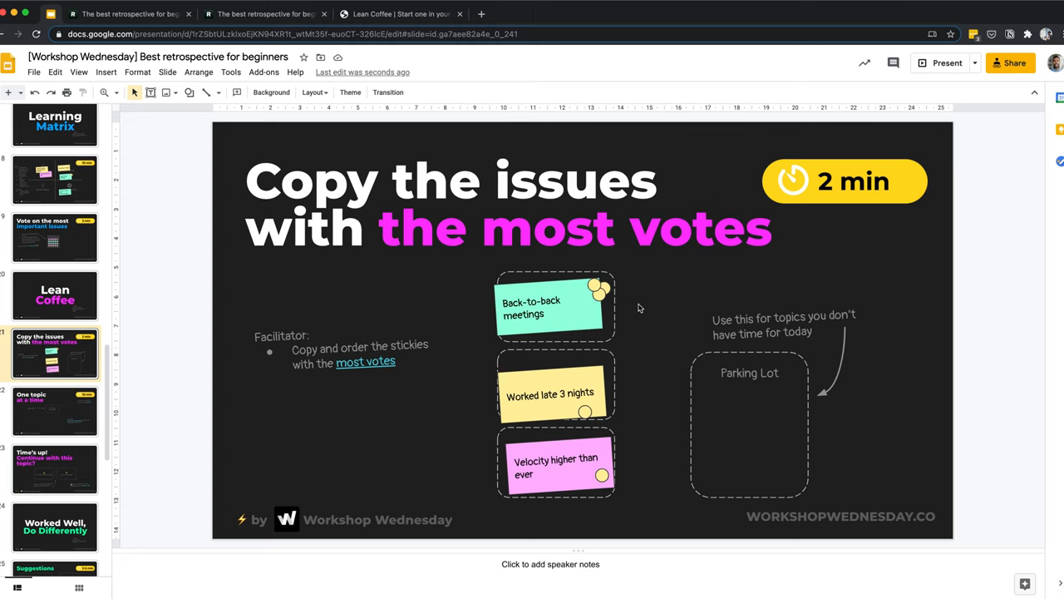
pyautogui.moveTo(692, 380)
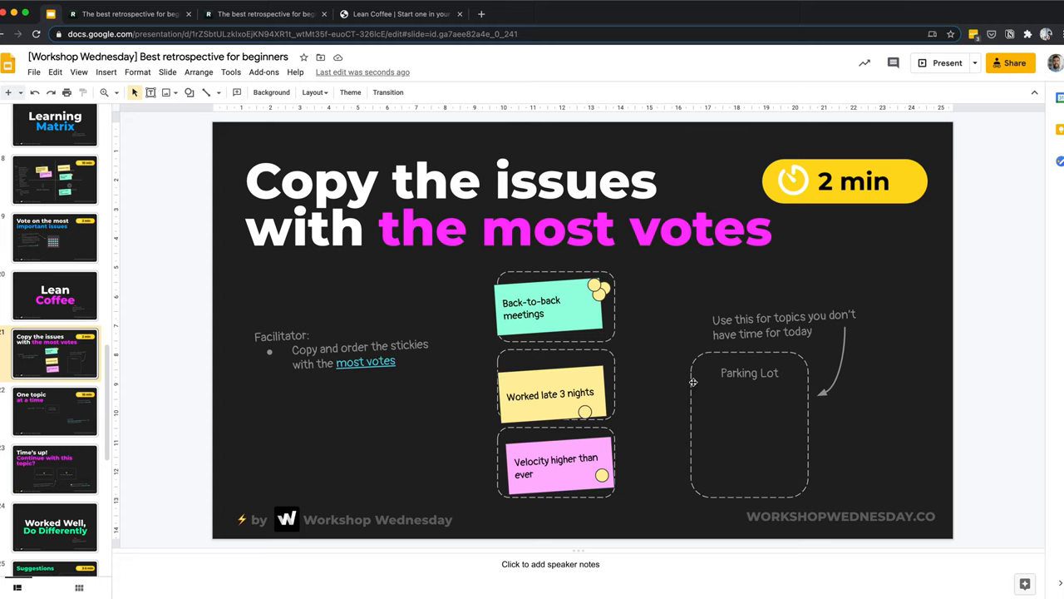
pyautogui.moveTo(575, 316)
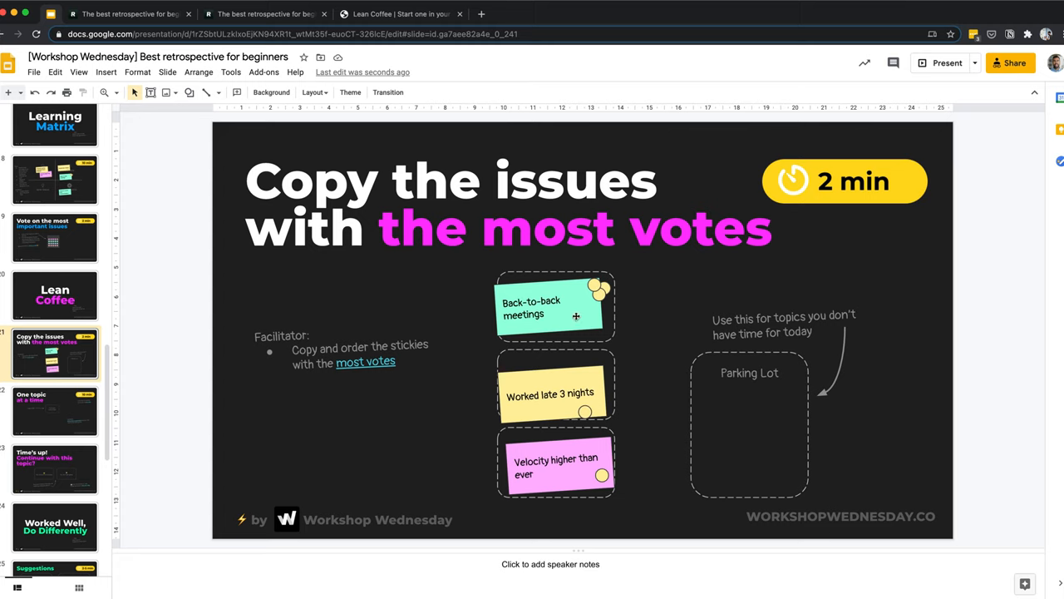
pyautogui.moveTo(548, 300)
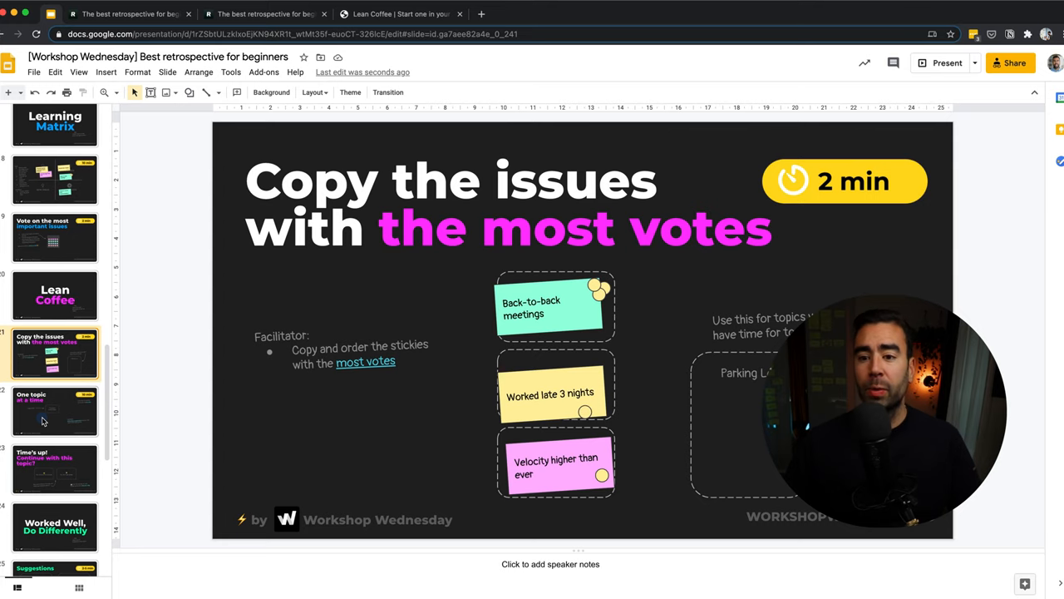
# Show the One topic at a time slide with the Back-to-back meetings card
pyautogui.click(54, 412)
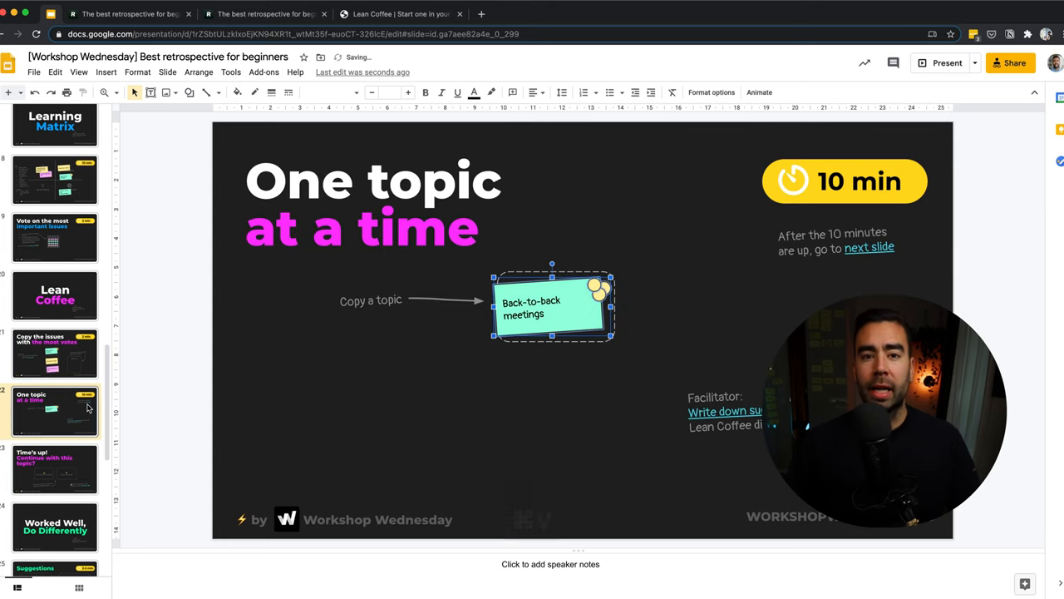
pyautogui.moveTo(186, 339)
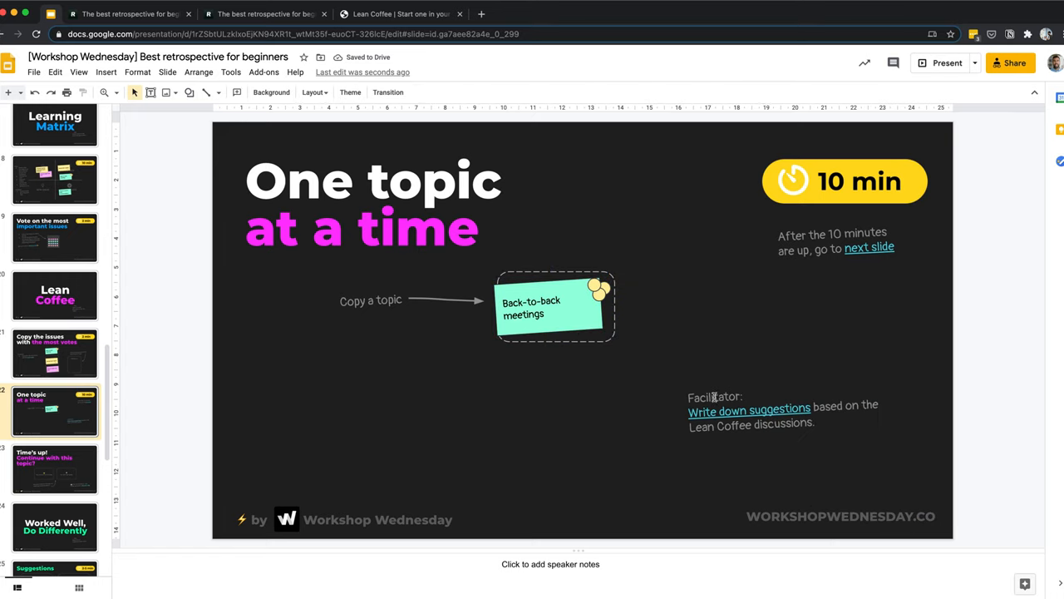
pyautogui.moveTo(746, 409)
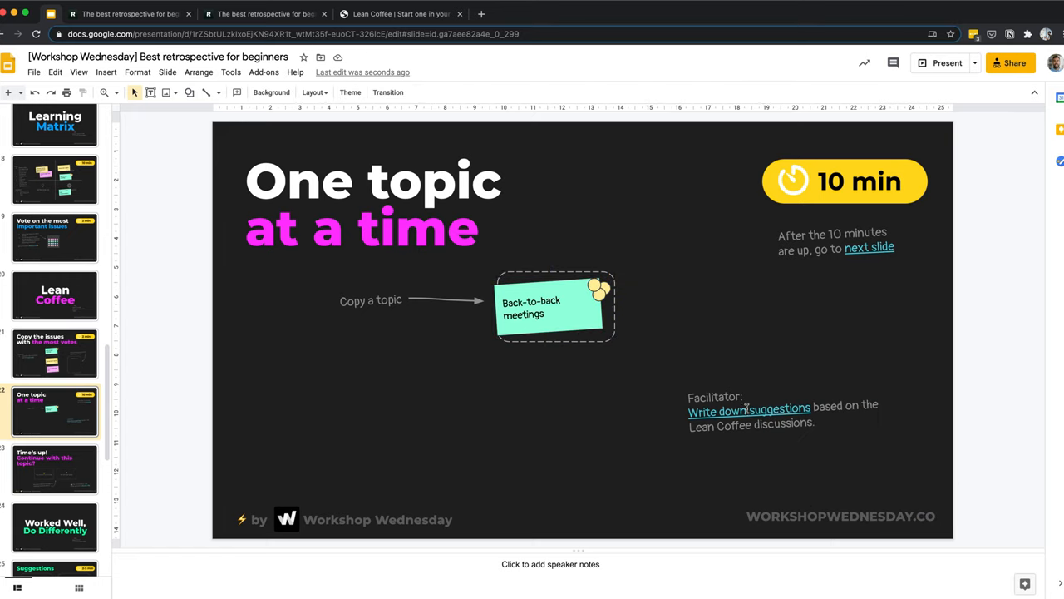
pyautogui.moveTo(596, 419)
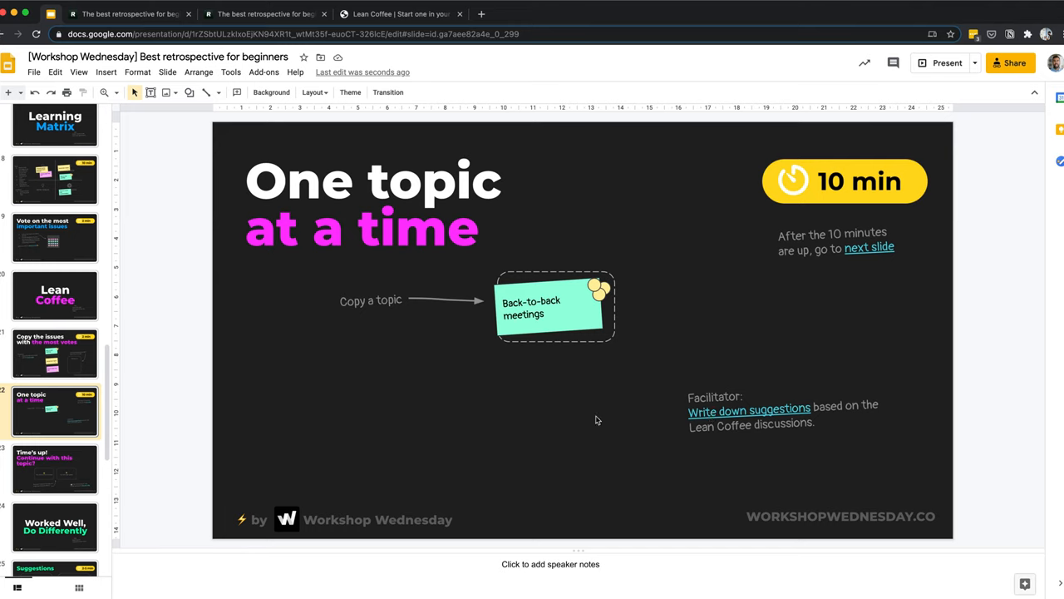
pyautogui.moveTo(556, 422)
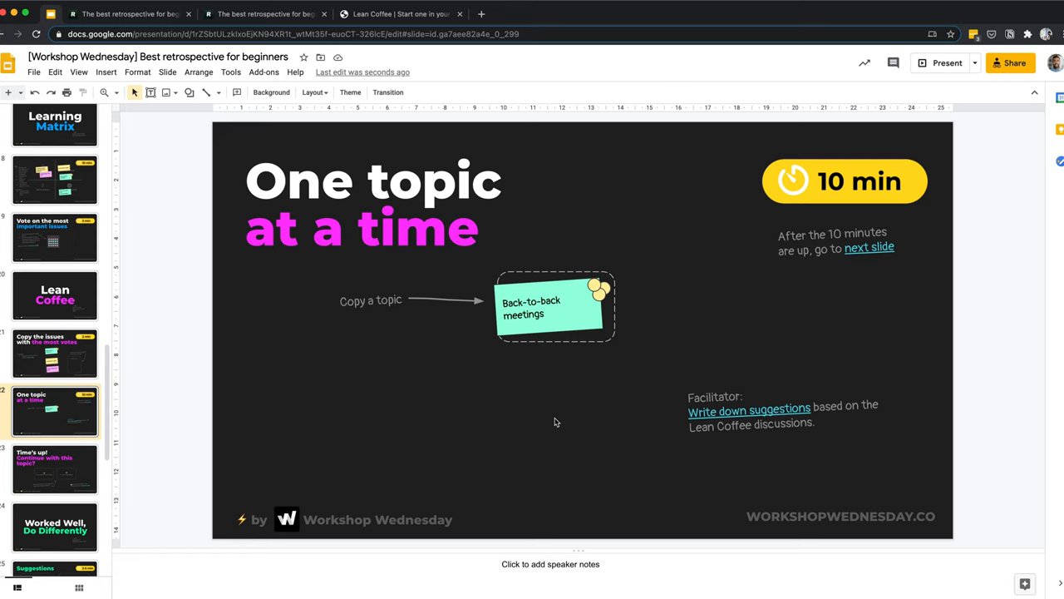
pyautogui.moveTo(742, 406)
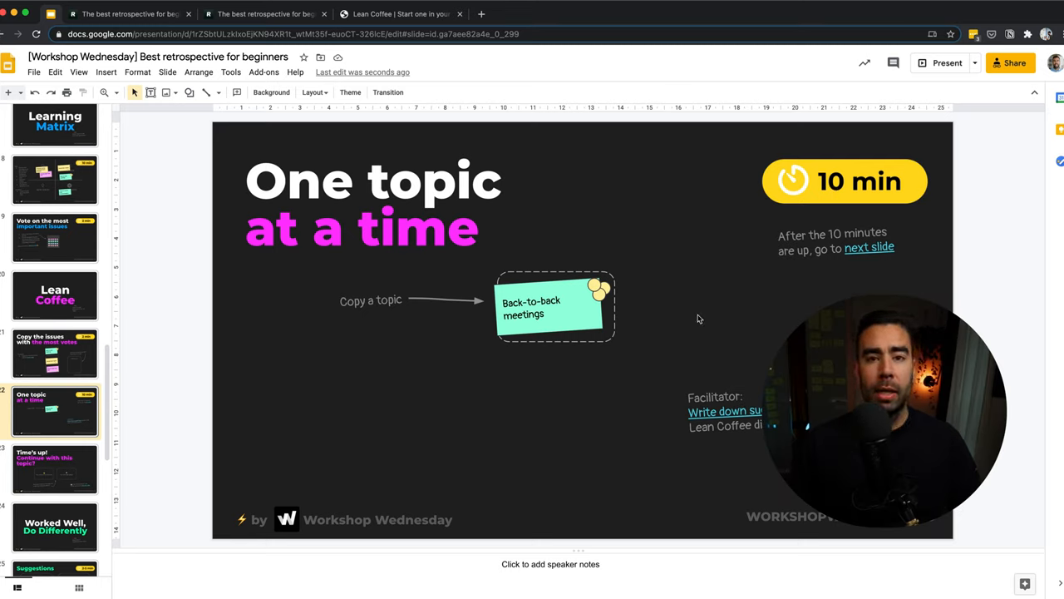
pyautogui.moveTo(383, 490)
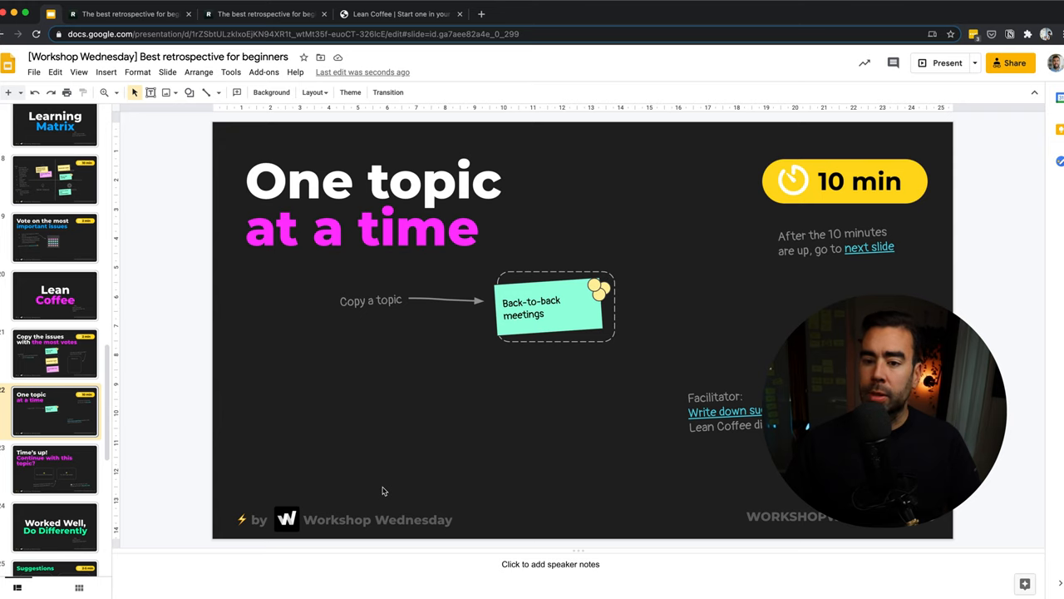
# Show the Time's up slide with its continue-or-next-topic voting options
pyautogui.click(54, 469)
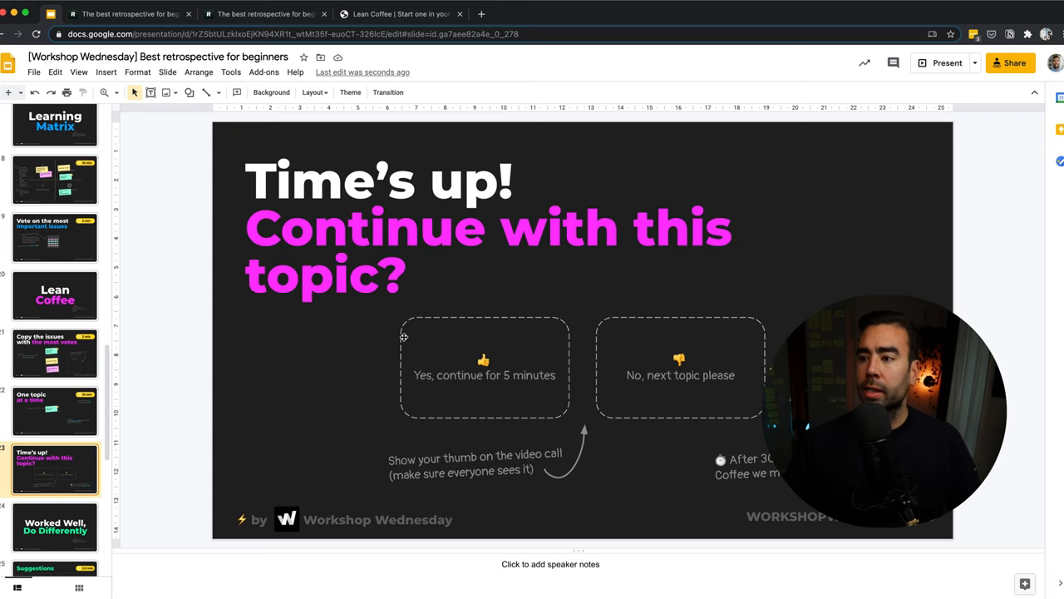
pyautogui.moveTo(299, 389)
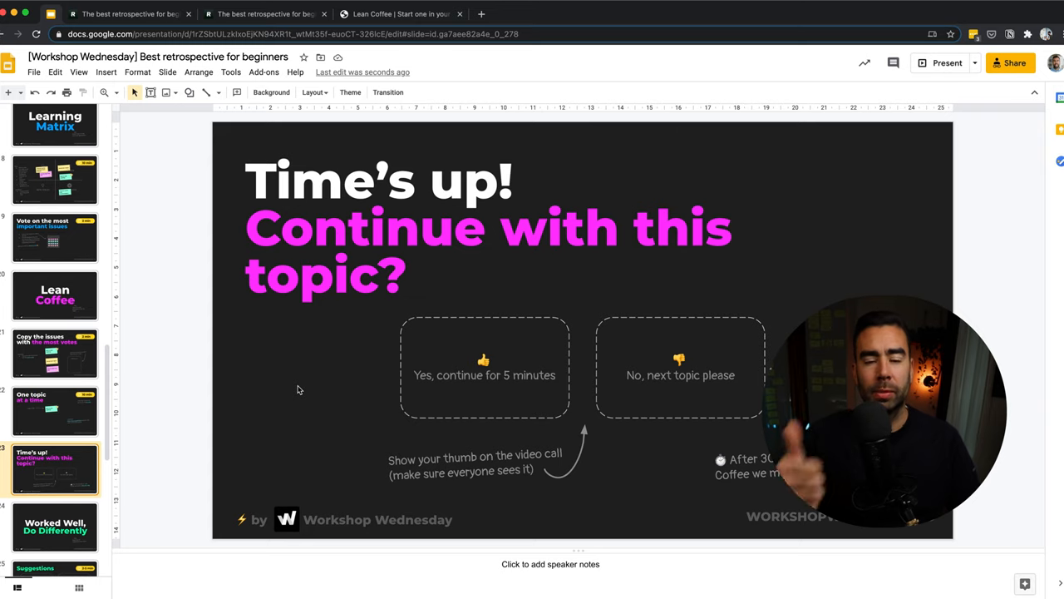
pyautogui.moveTo(515, 364)
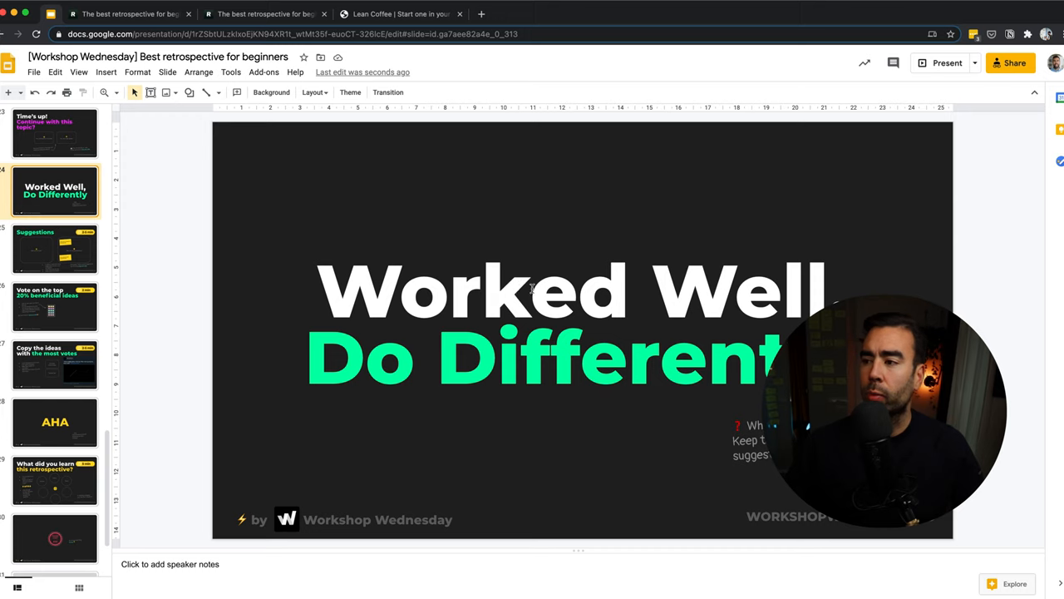
pyautogui.moveTo(59, 241)
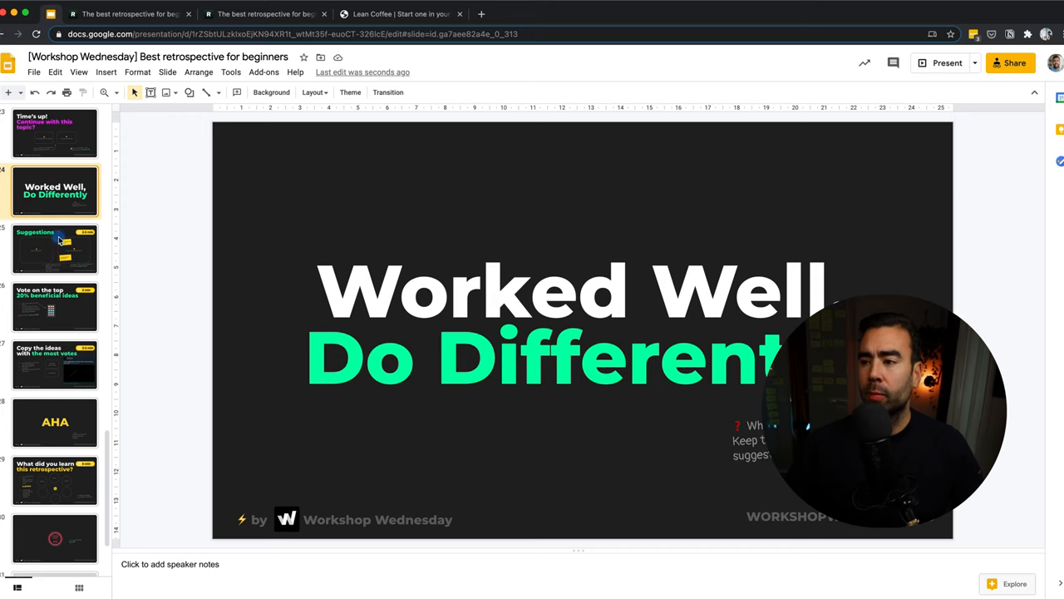
# Show the Suggestions slide and briefly select its 'Remember' voting-comes-later note
pyautogui.click(55, 250)
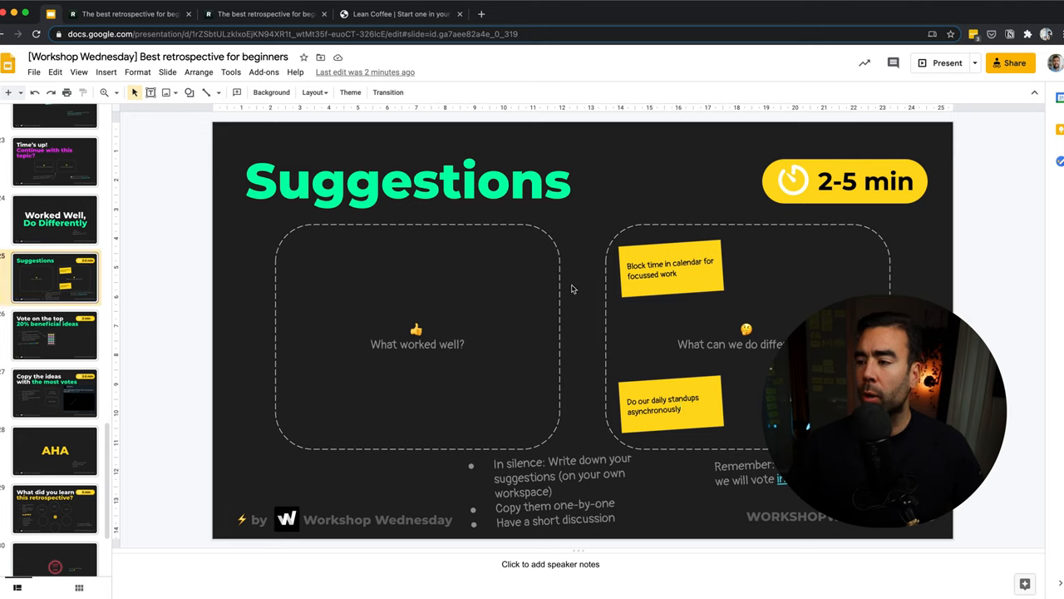
pyautogui.moveTo(582, 401)
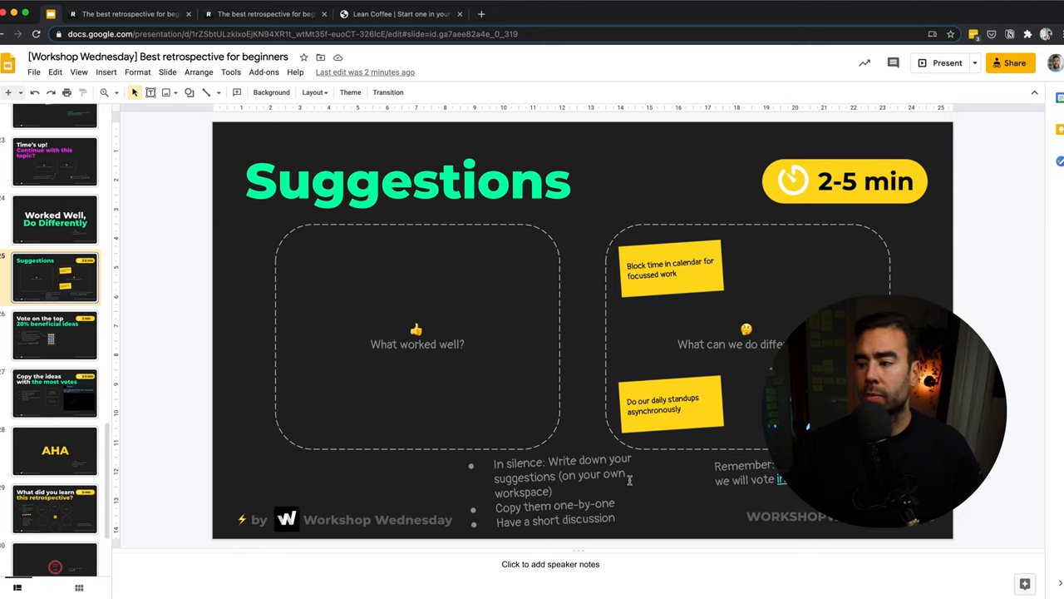
pyautogui.click(814, 469)
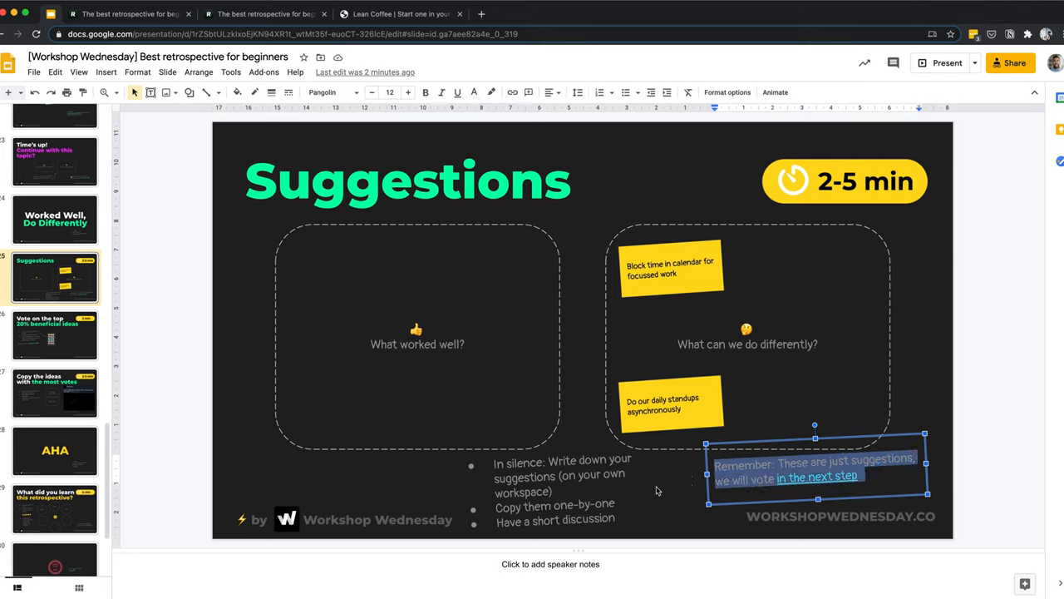
pyautogui.click(656, 488)
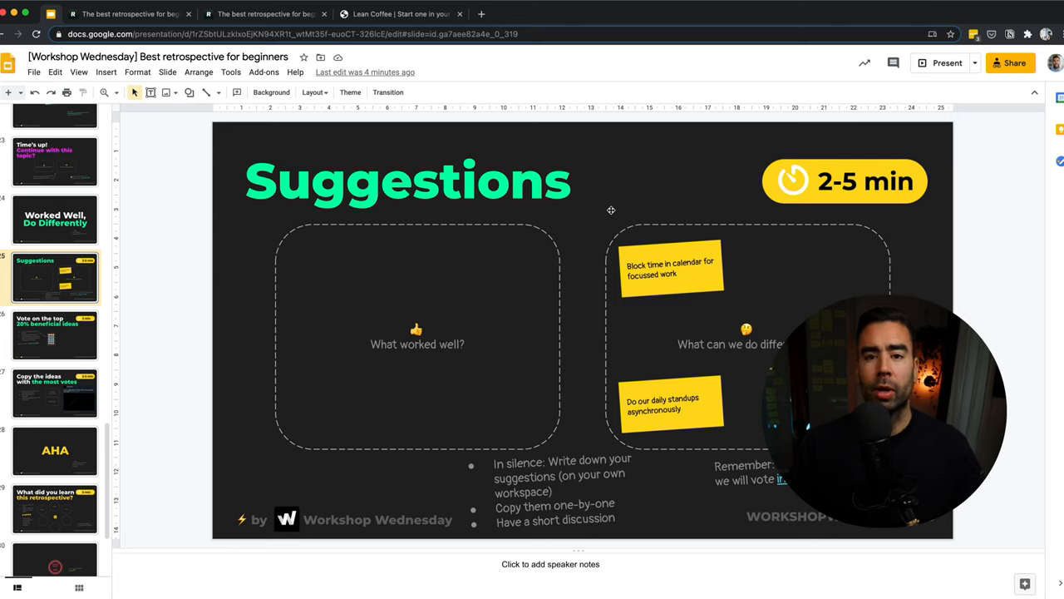
# Review the pink voting dots on the suggestion stickies and land on the top-votes copy slide
pyautogui.click(55, 334)
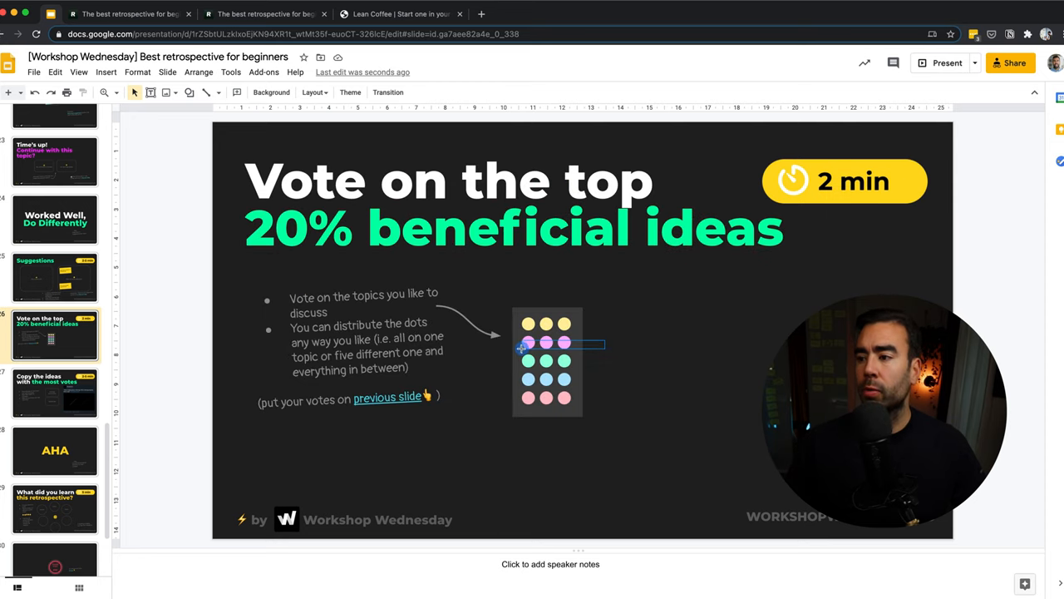
pyautogui.press('cmd+c')
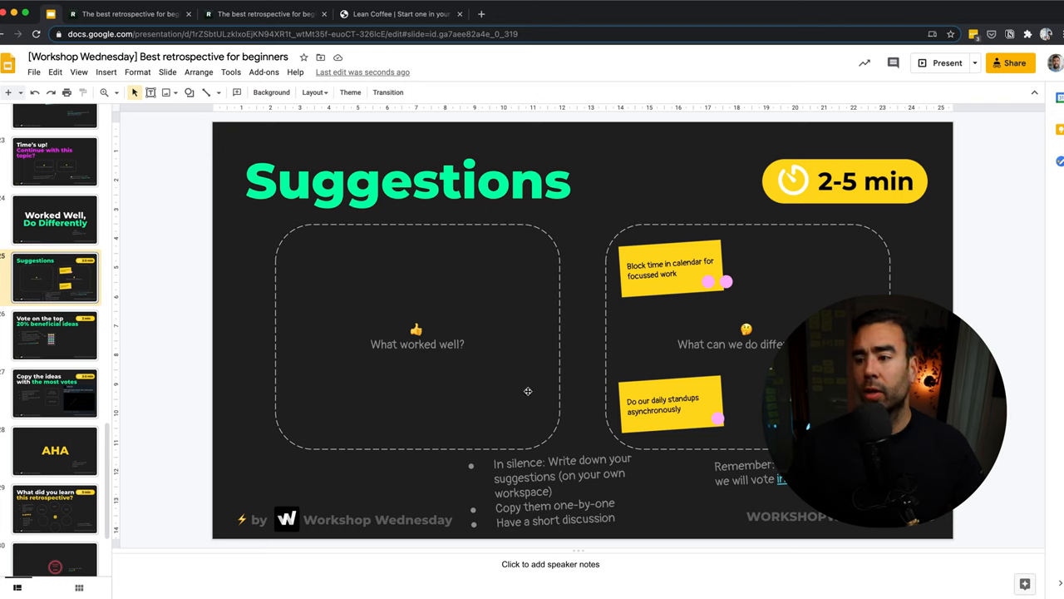
pyautogui.click(55, 334)
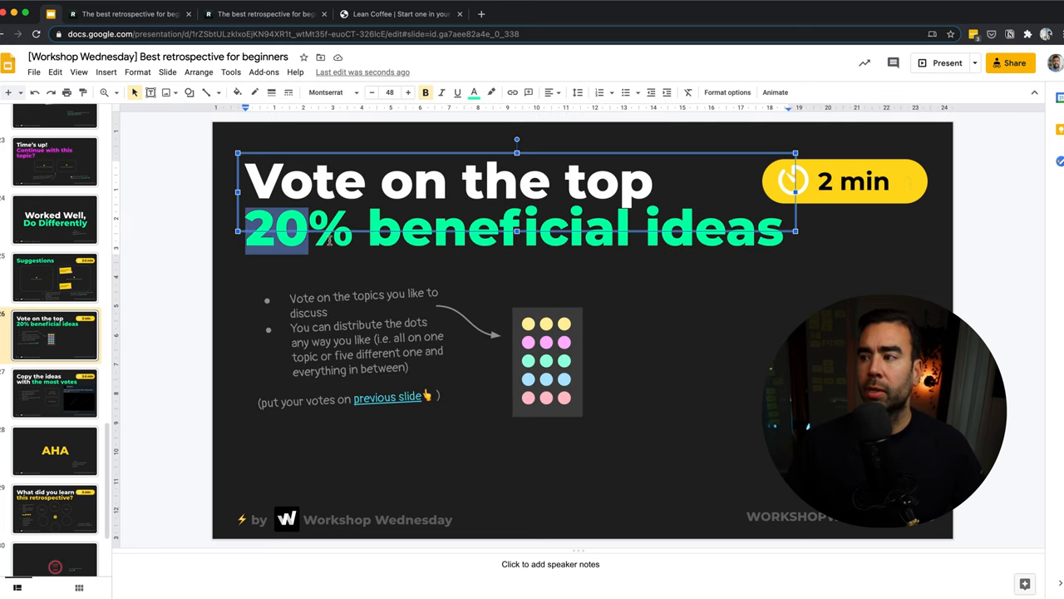
pyautogui.click(223, 266)
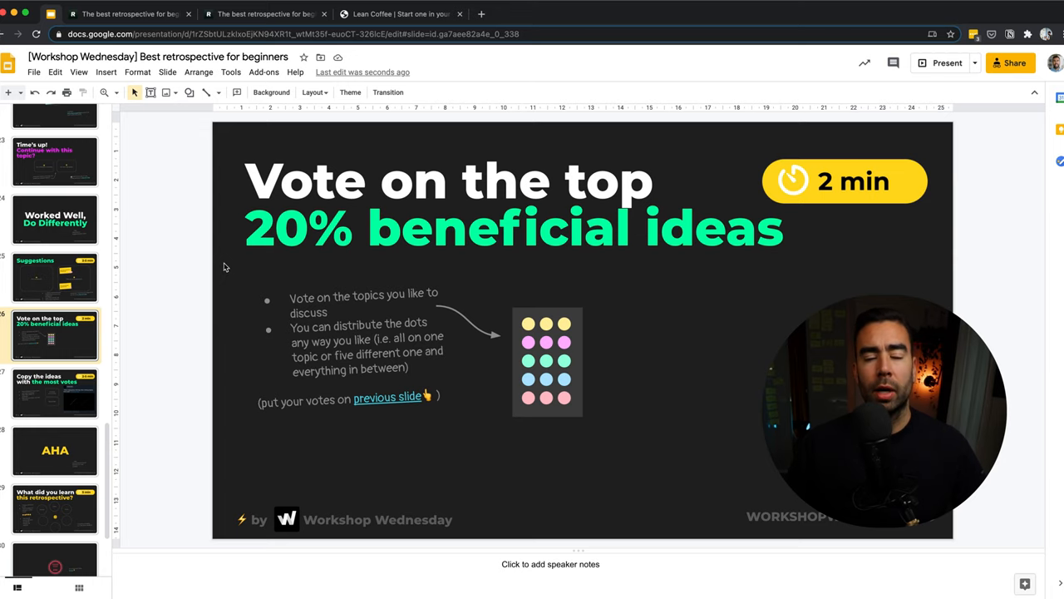
pyautogui.click(55, 276)
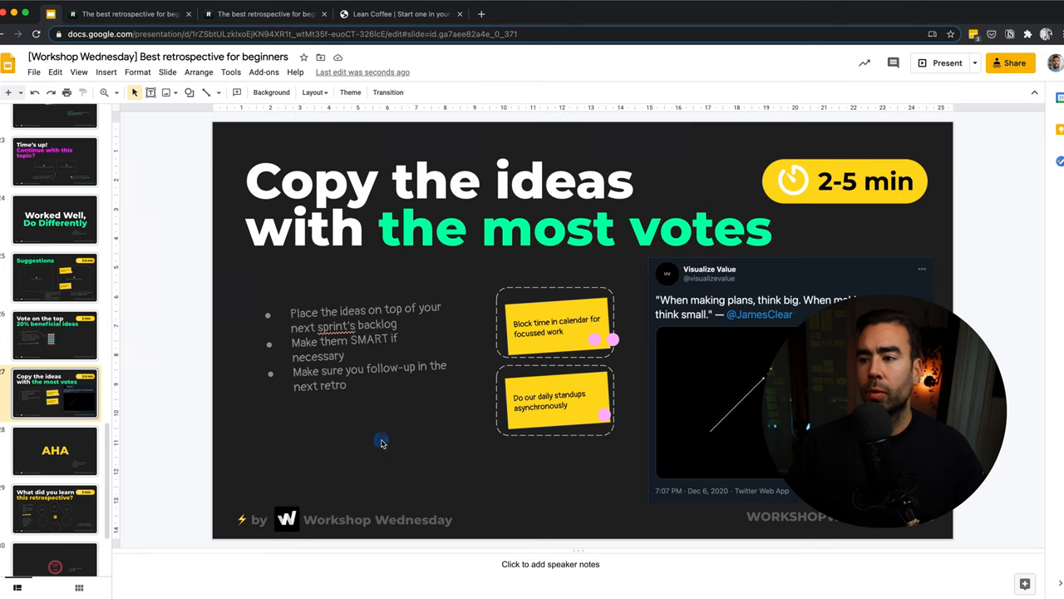
pyautogui.doubleClick(374, 374)
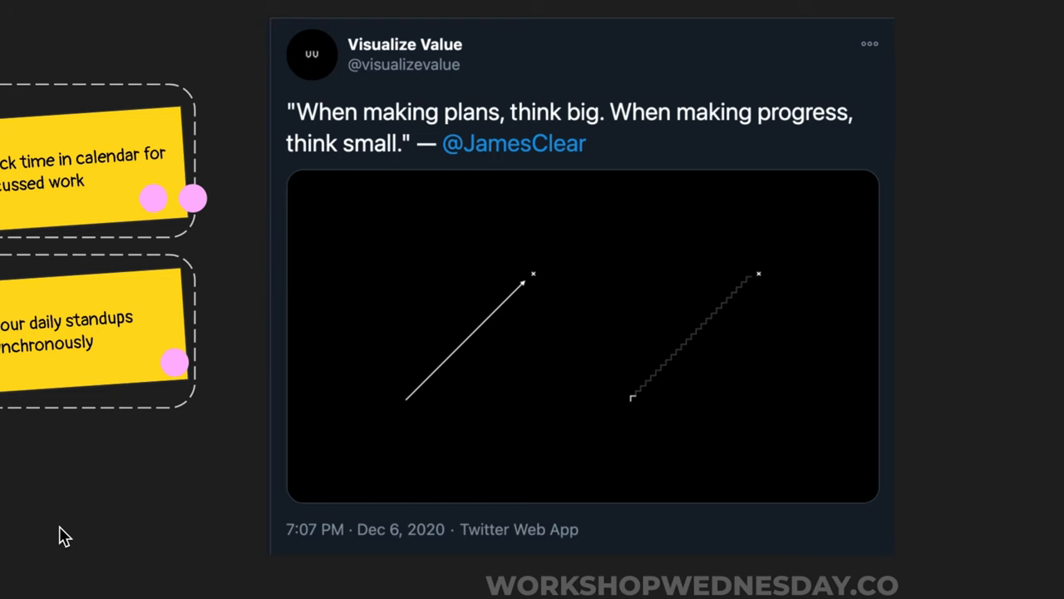
pyautogui.moveTo(559, 321)
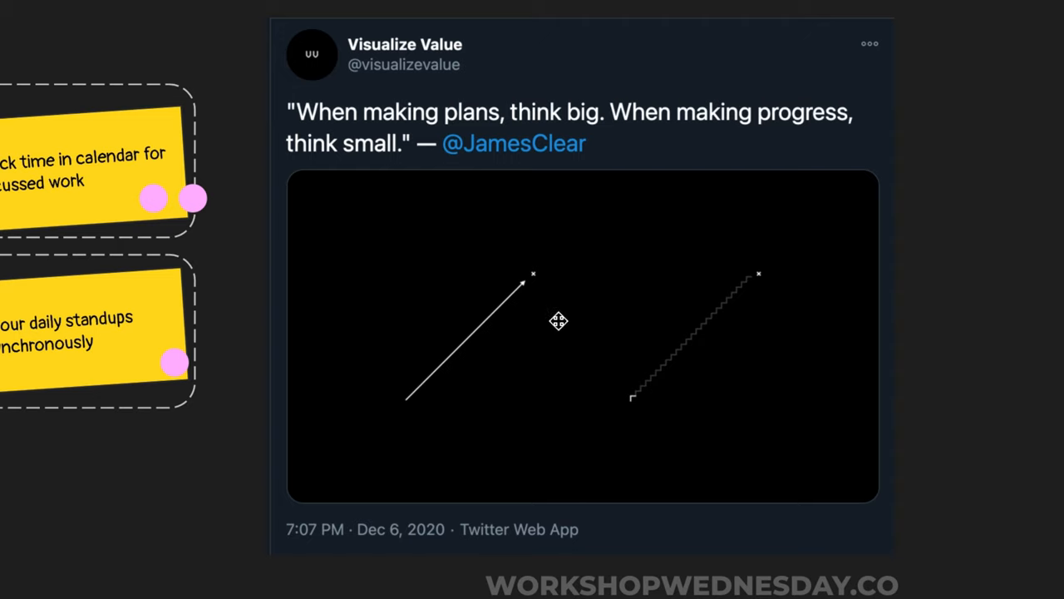
pyautogui.moveTo(409, 137)
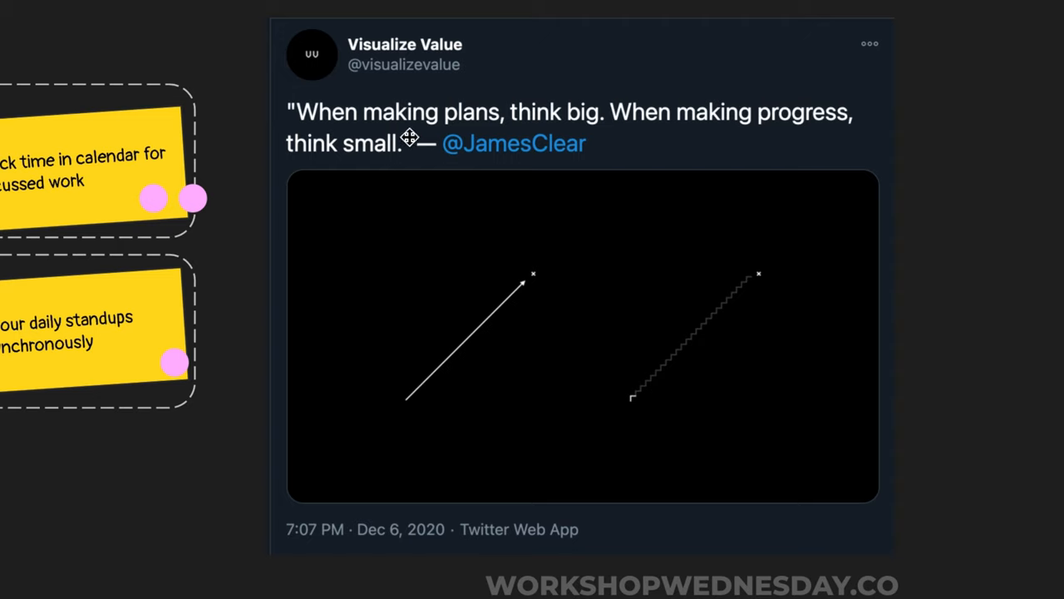
pyautogui.moveTo(469, 181)
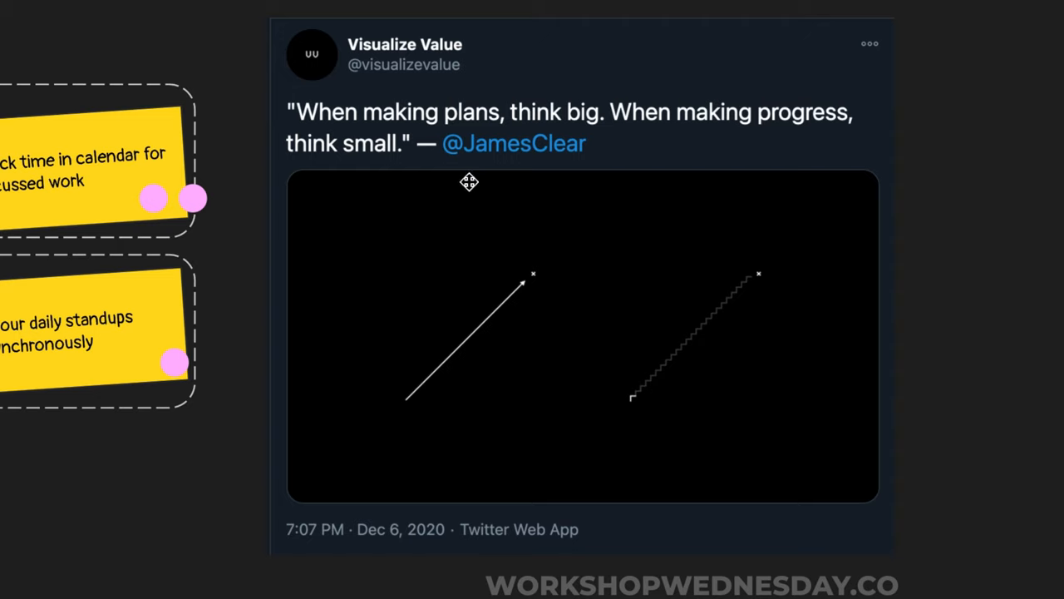
pyautogui.moveTo(213, 541)
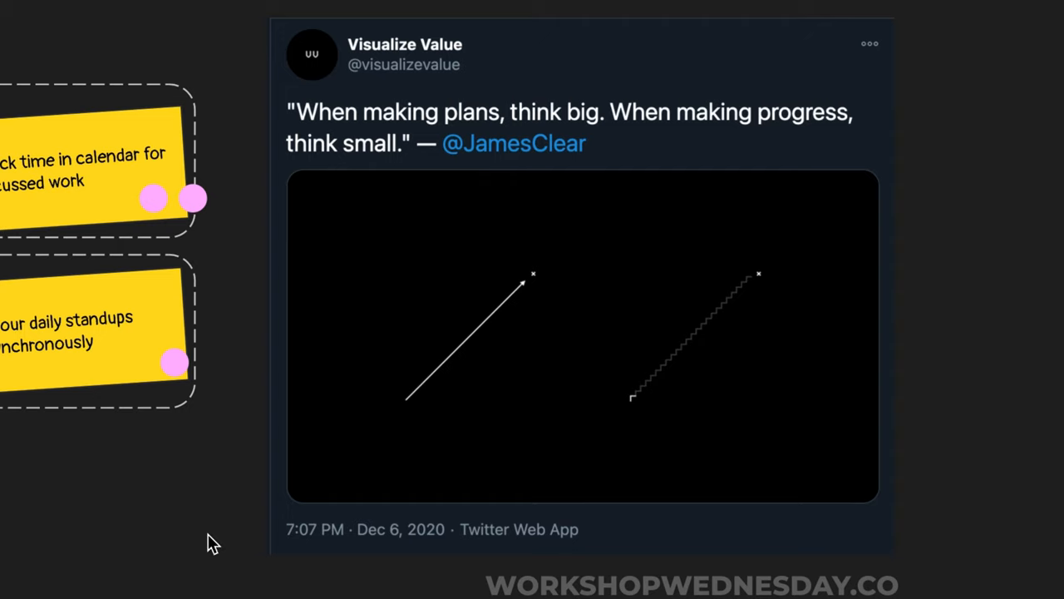
pyautogui.moveTo(481, 350)
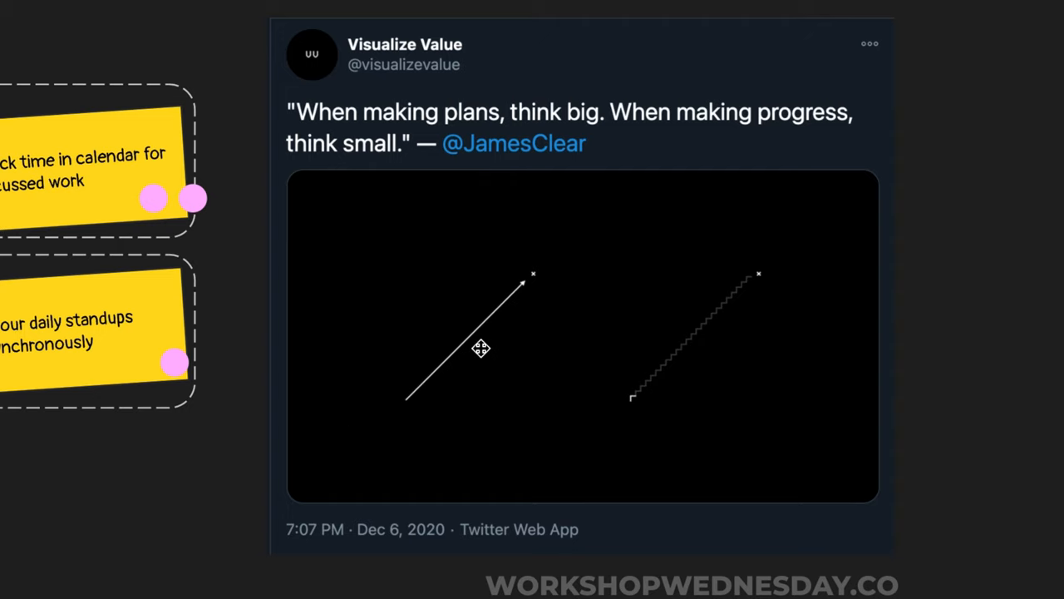
pyautogui.moveTo(429, 404)
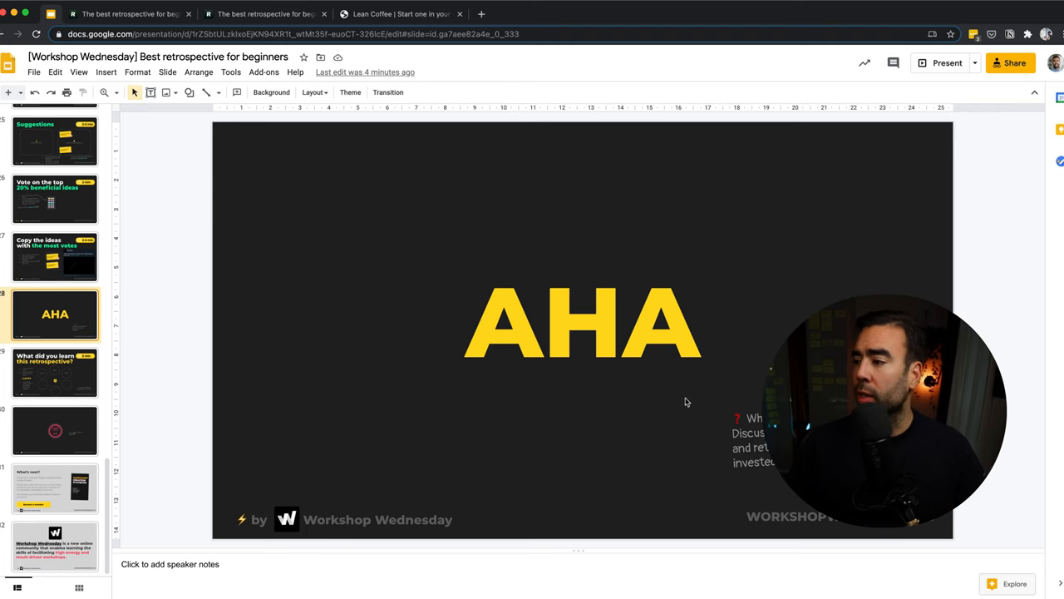
pyautogui.moveTo(432, 500)
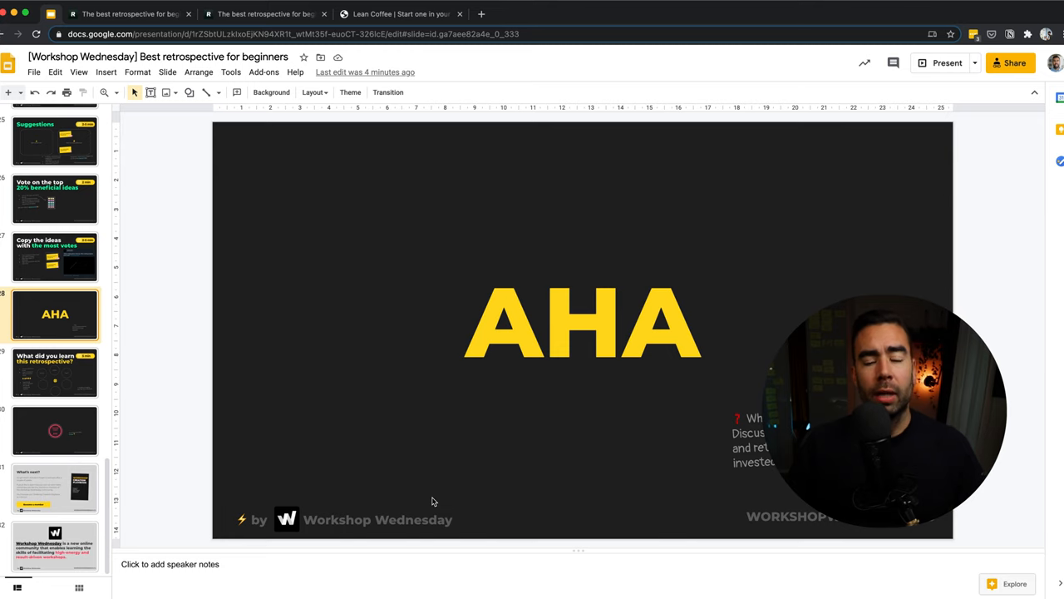
pyautogui.moveTo(207, 375)
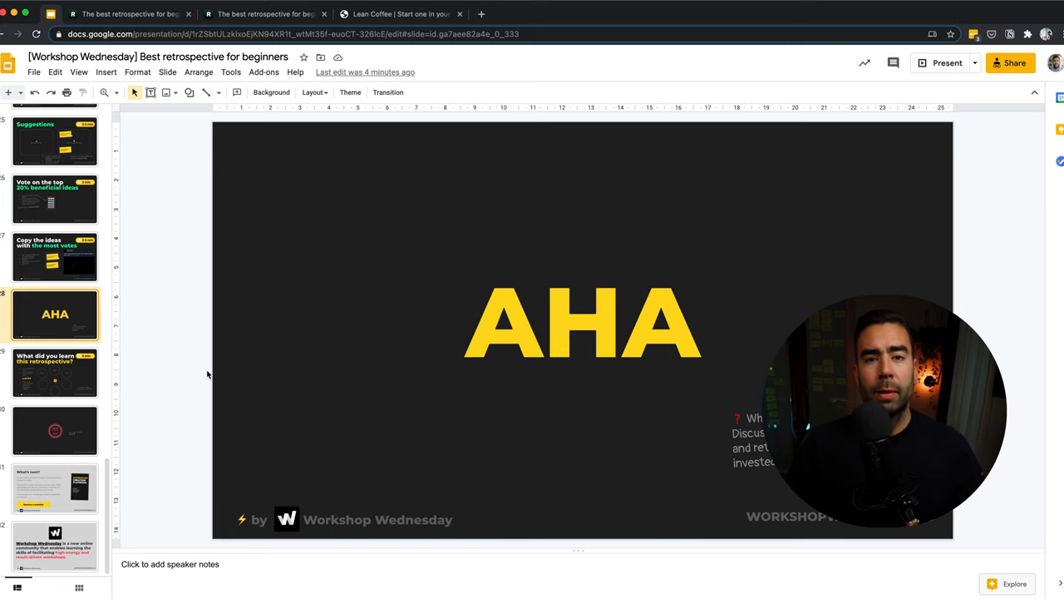
# Show the learning slide with the three named circles and smileys
pyautogui.click(55, 373)
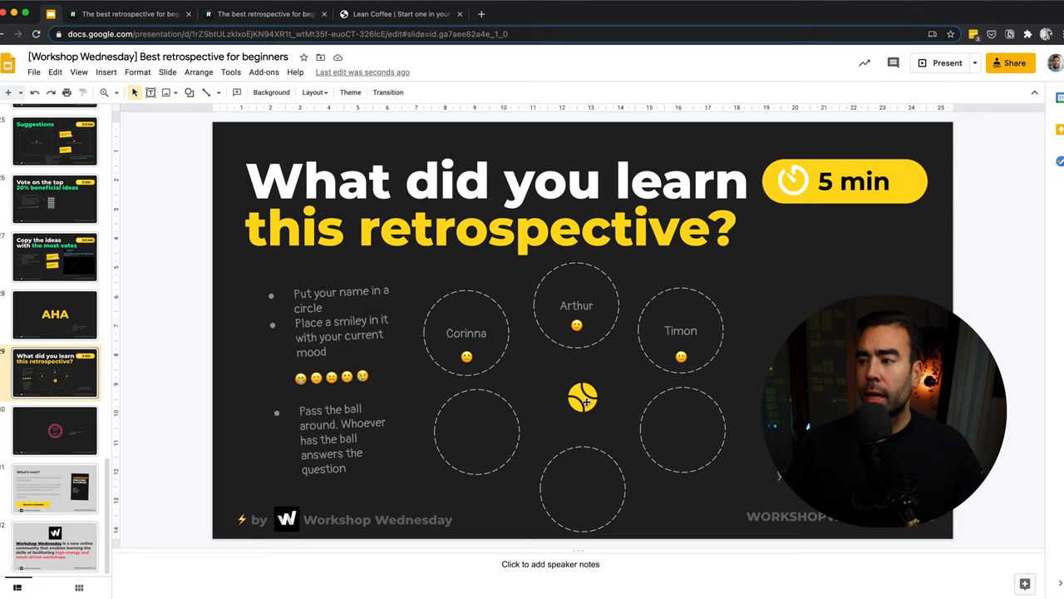
# Drag the ball from the centre to Timon's circle, leaving it beside Corinna
pyautogui.click(582, 396)
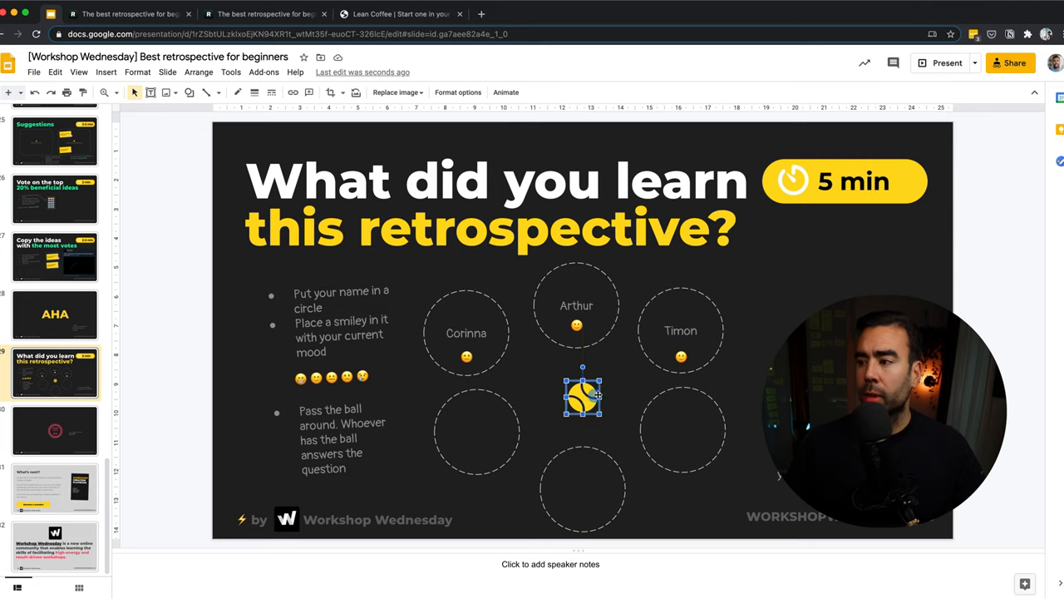
pyautogui.moveTo(582, 396); pyautogui.dragTo(647, 356)
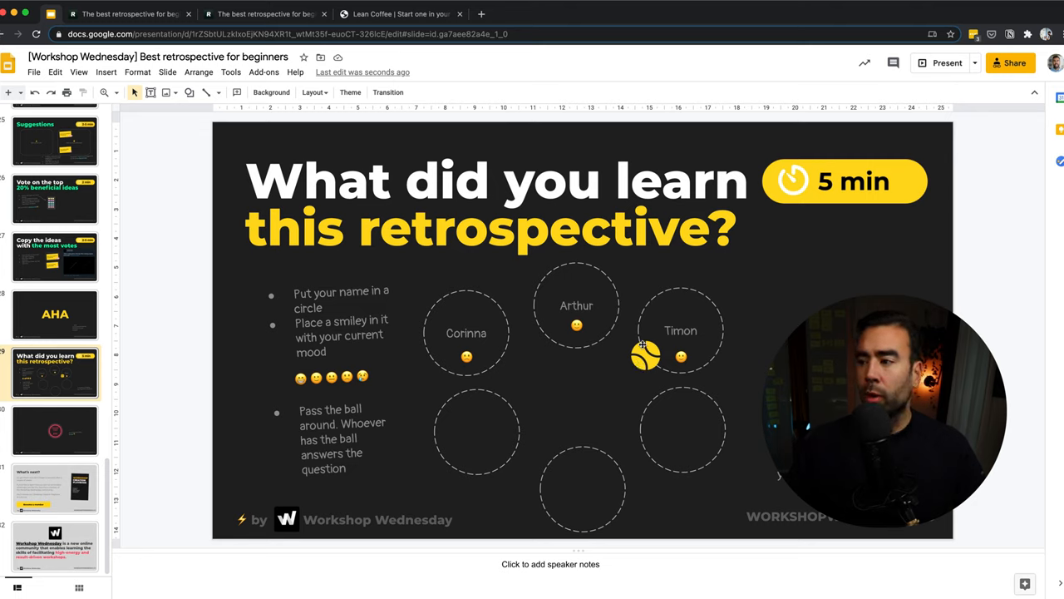
pyautogui.click(647, 355)
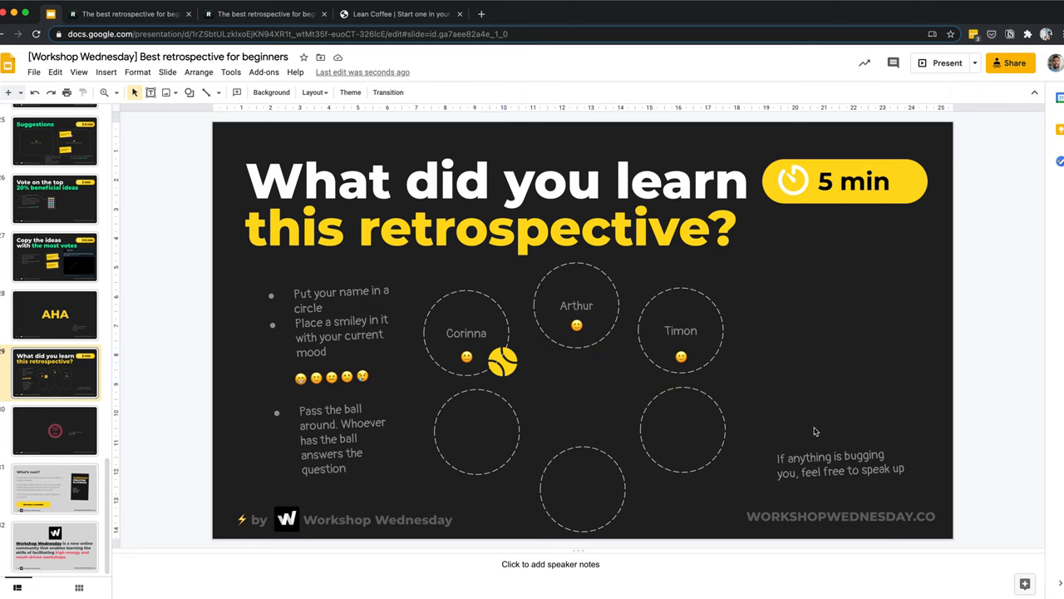
pyautogui.moveTo(784, 399)
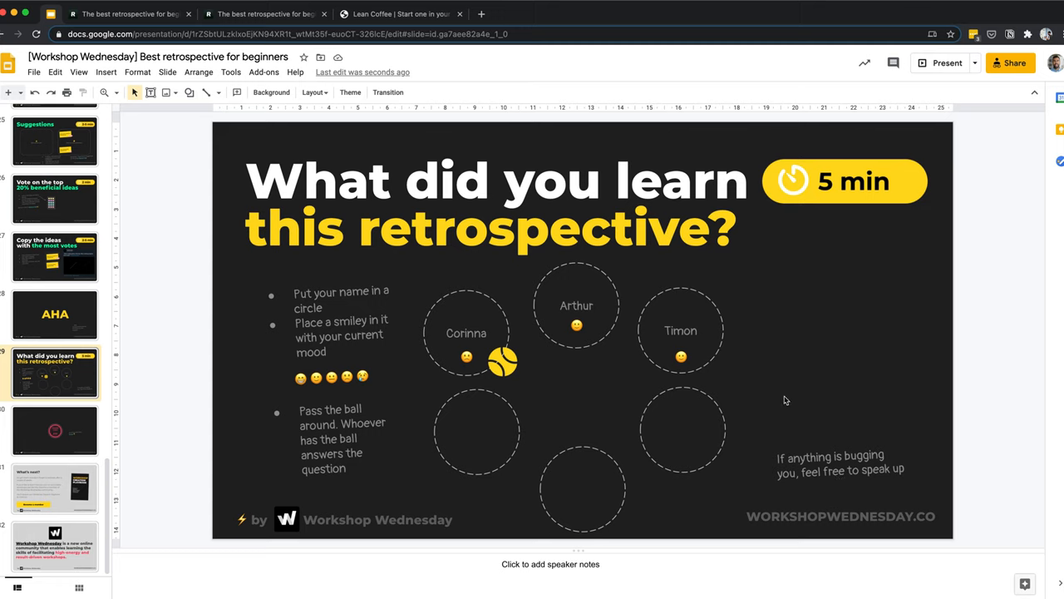
pyautogui.moveTo(793, 381)
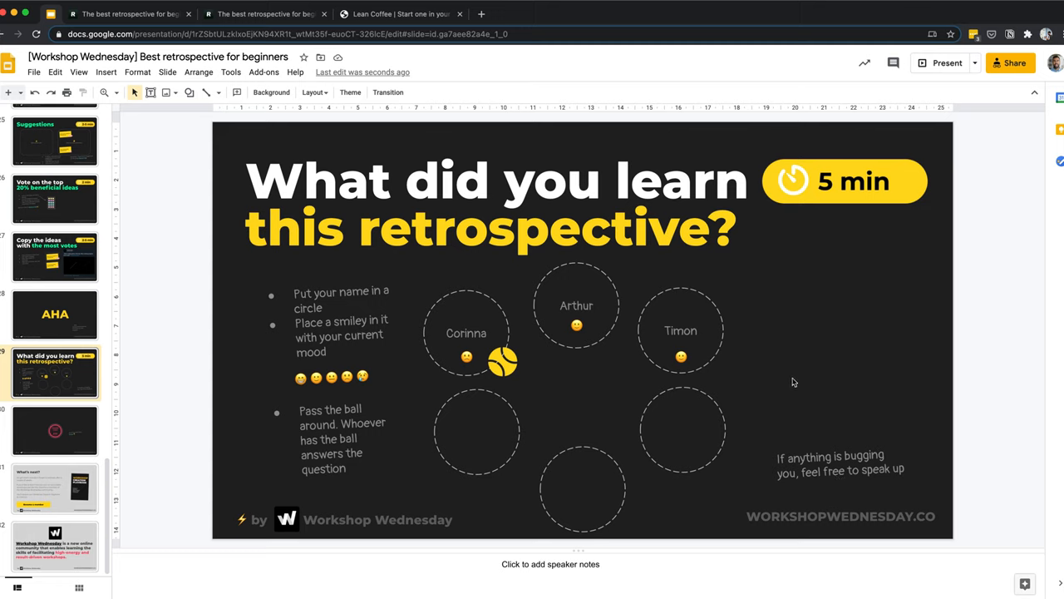